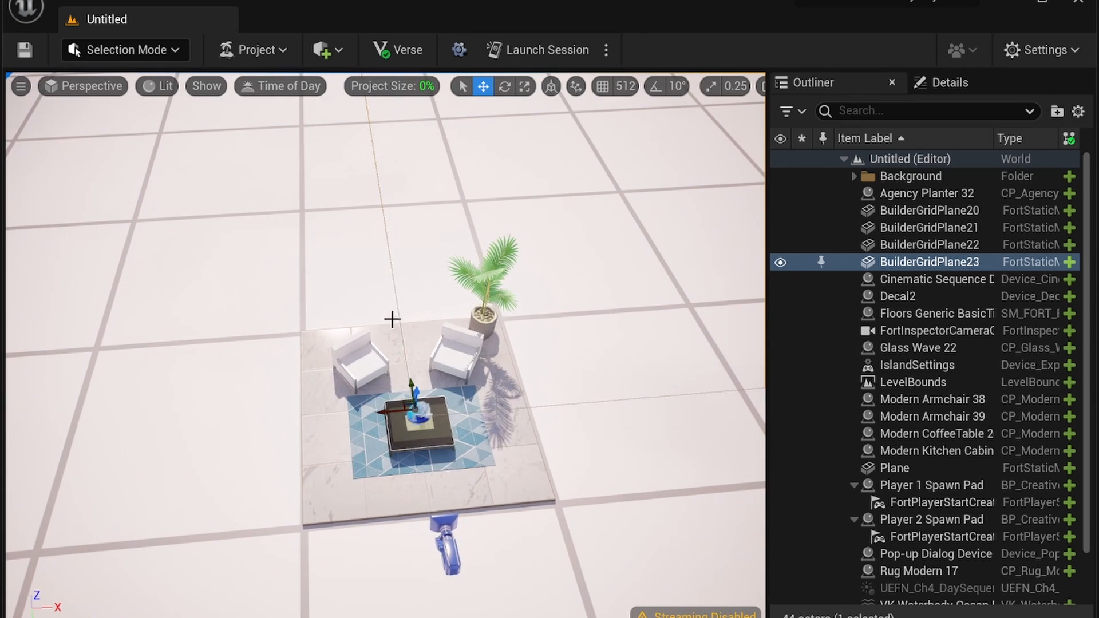
mouse_move(336, 449)
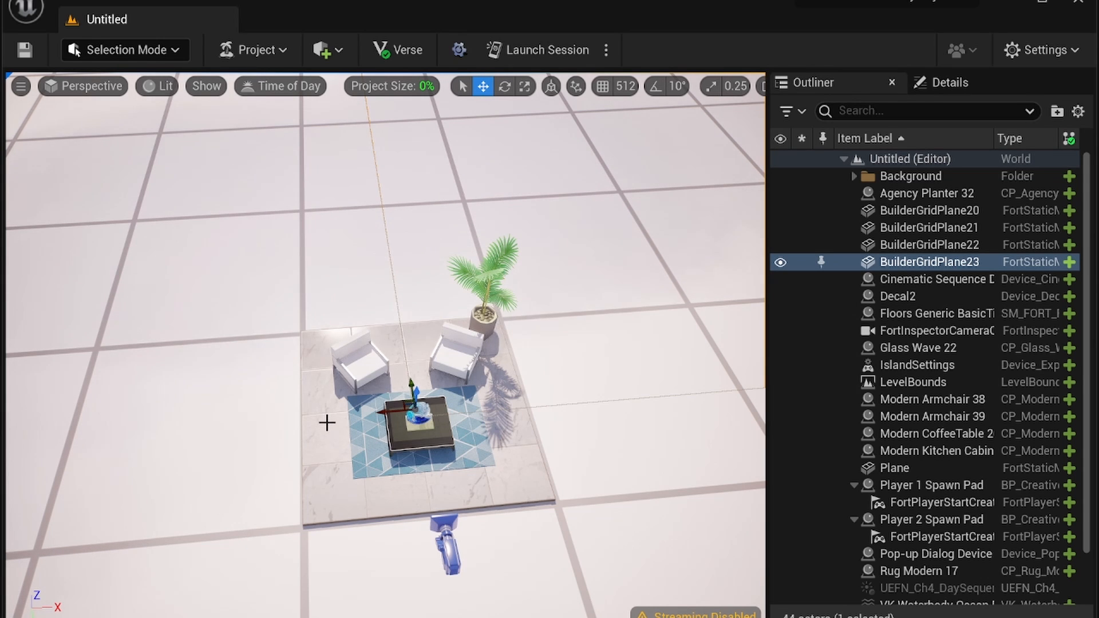
Begin a multi-selection of the living-room props in the Outliner
left_click(935, 313)
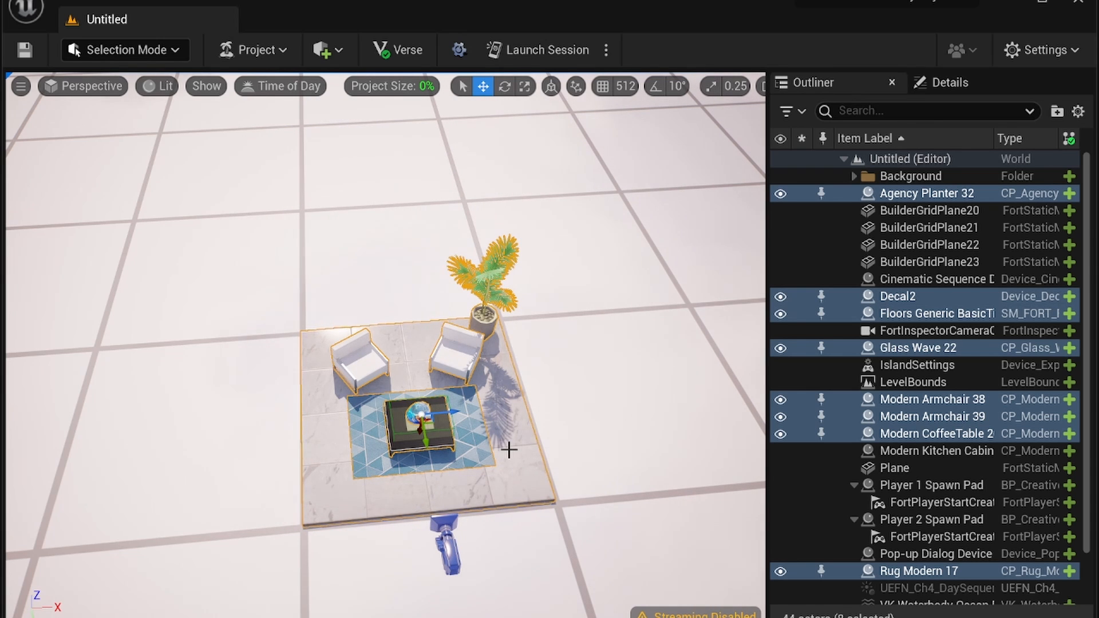
Reselect planter, floor, decal, glass wave, both armchairs and rug, leaving out the coffee table
left_click(400, 435)
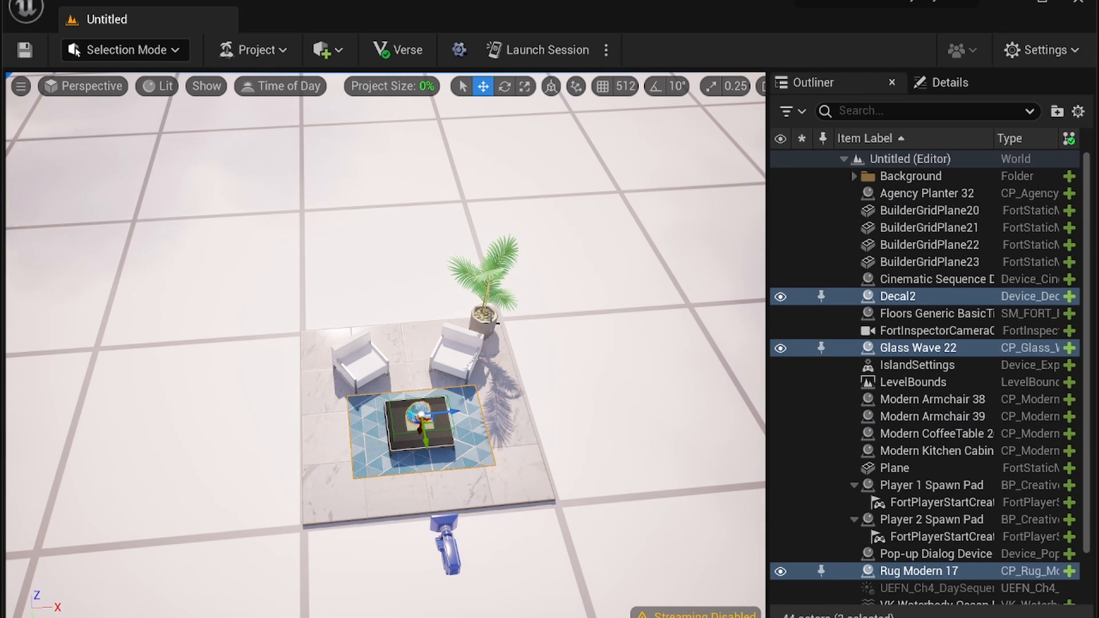
left_click(927, 193)
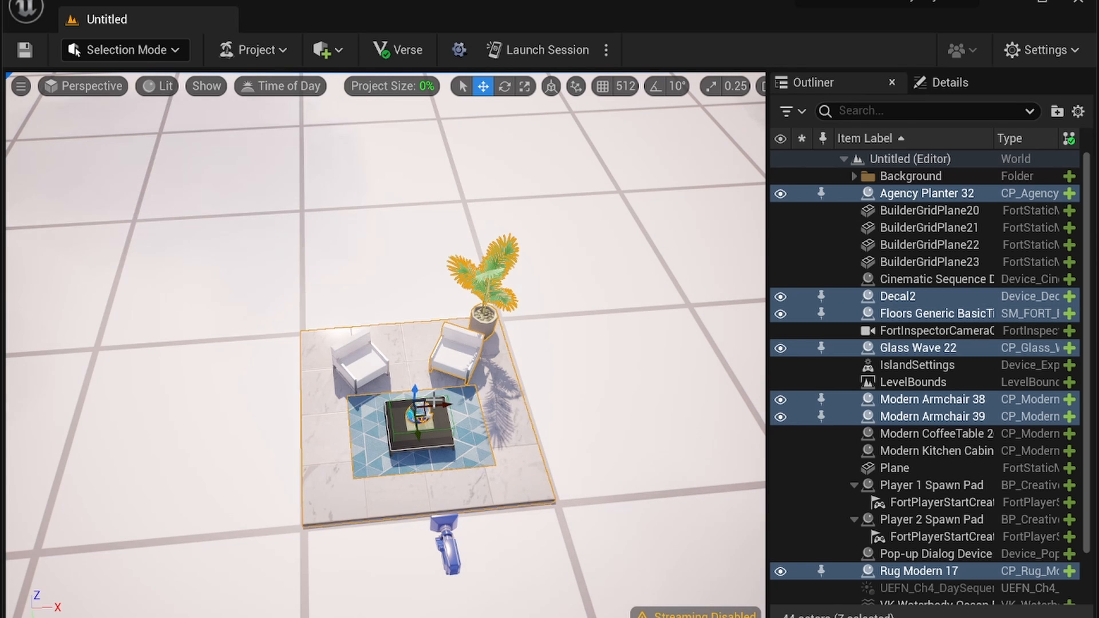
scroll("down", 3)
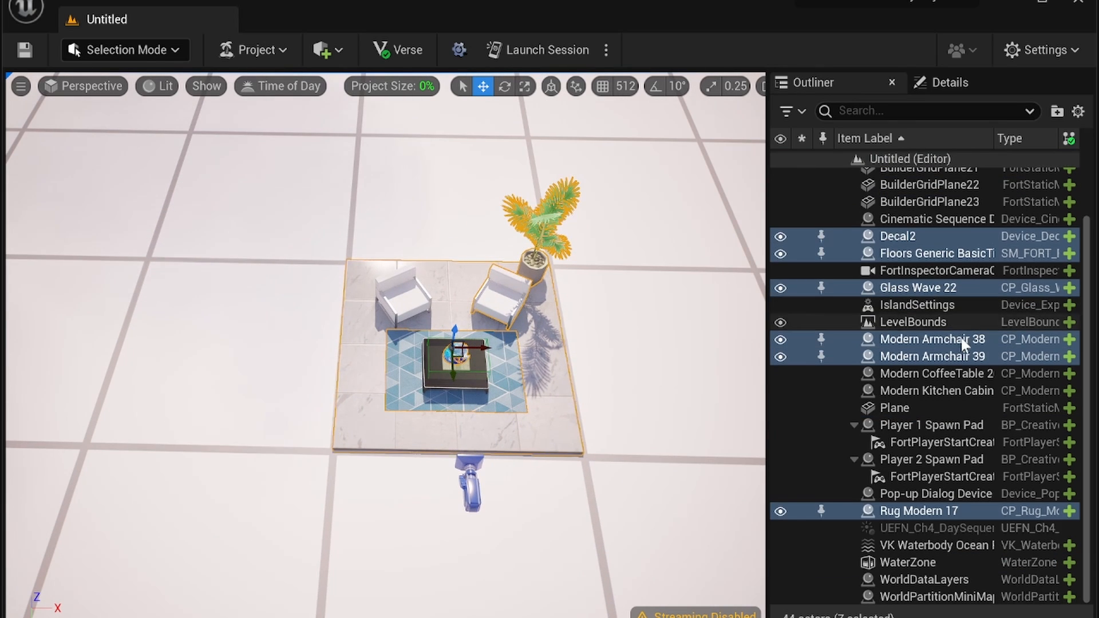
scroll("up", 3)
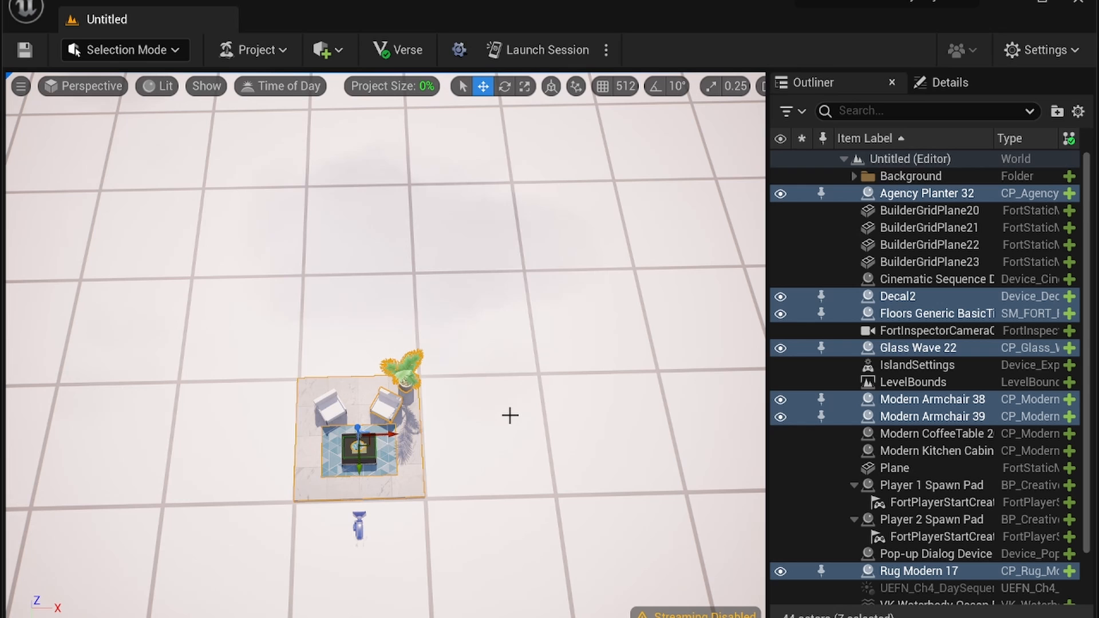
Add Modern CoffeeTable, Modern Kitchen Cabinet and Plane so all ten props are selected
left_click(928, 245)
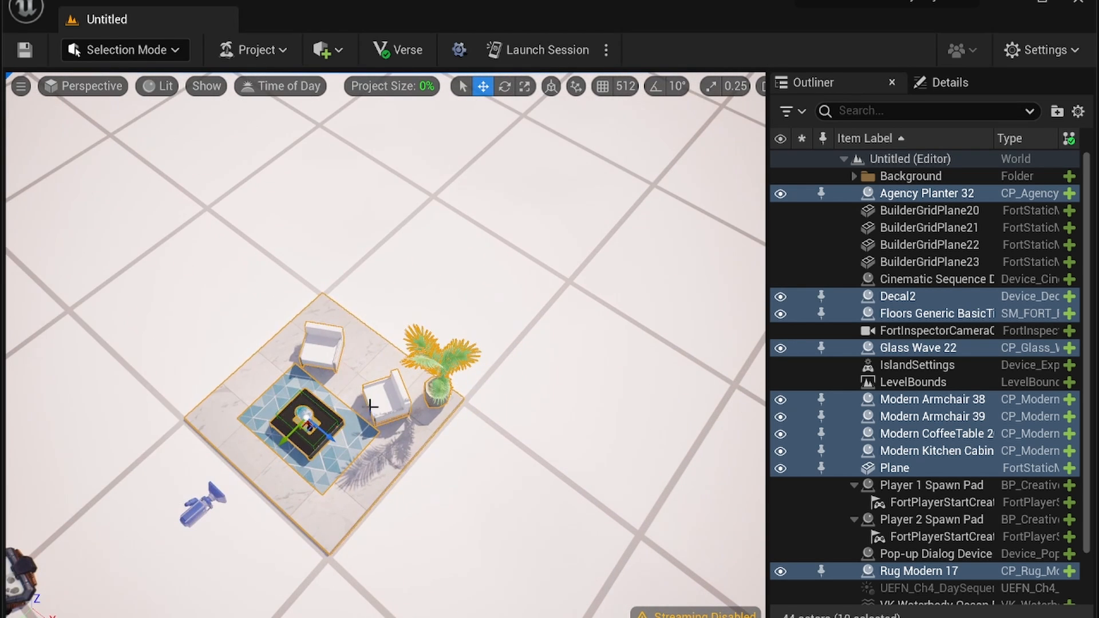
mouse_move(431, 326)
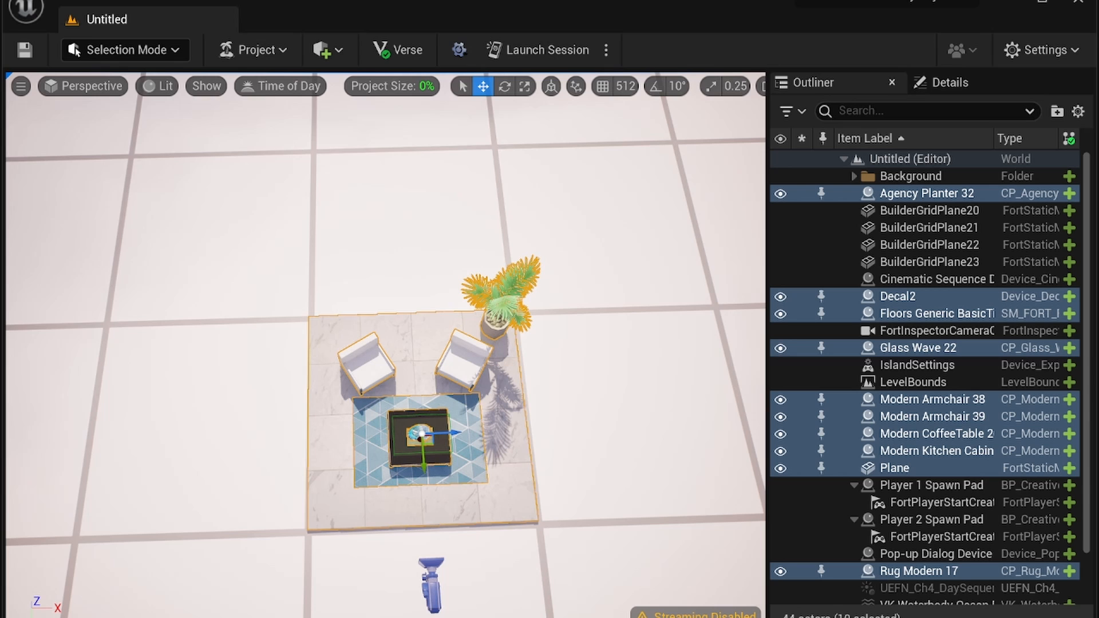
scroll("down", 3)
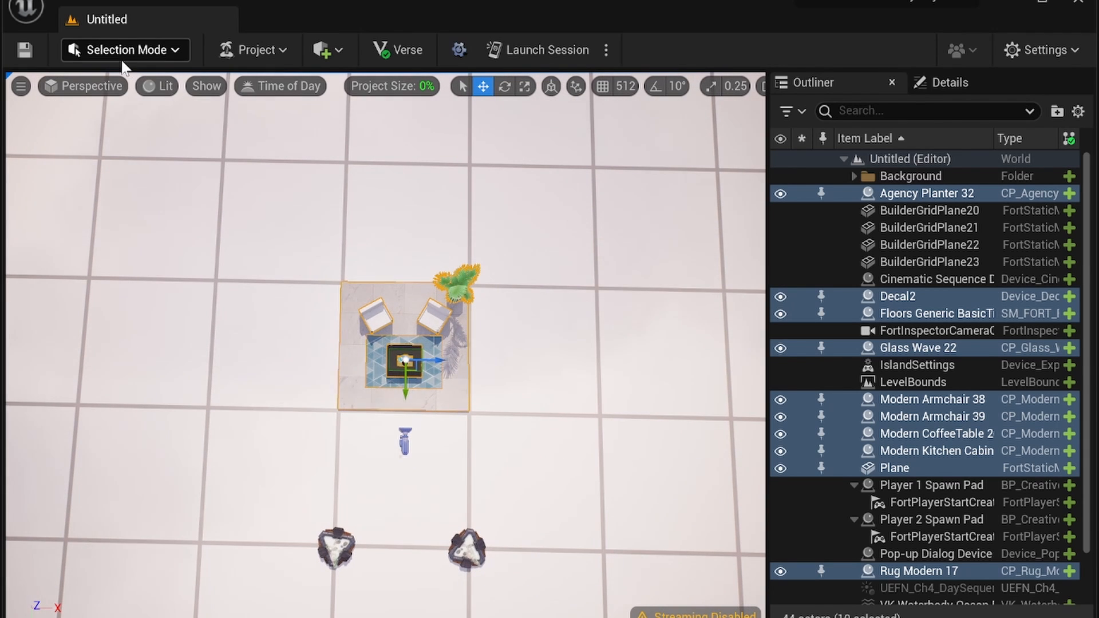
Switch the viewport from Perspective to a straight-down Top view of the room
left_click(83, 85)
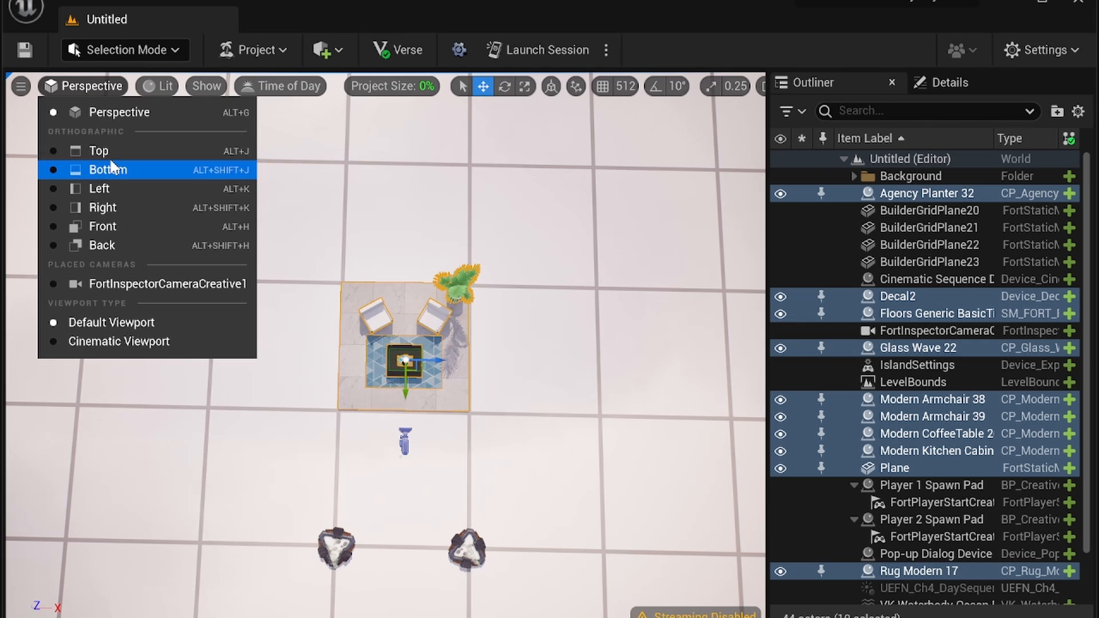
left_click(99, 150)
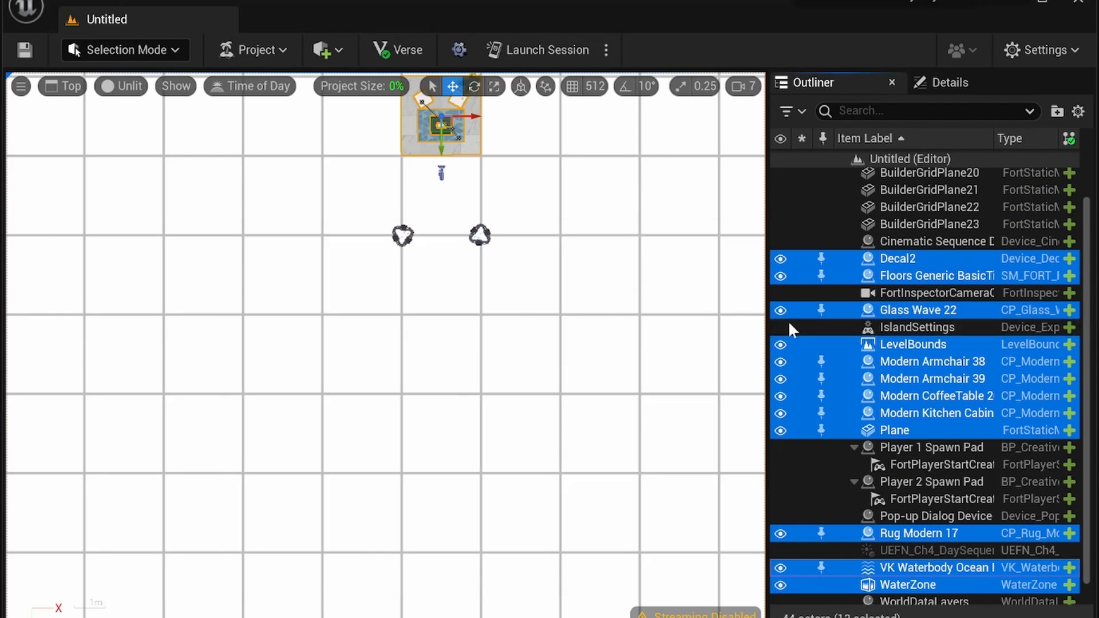
scroll("down", 3)
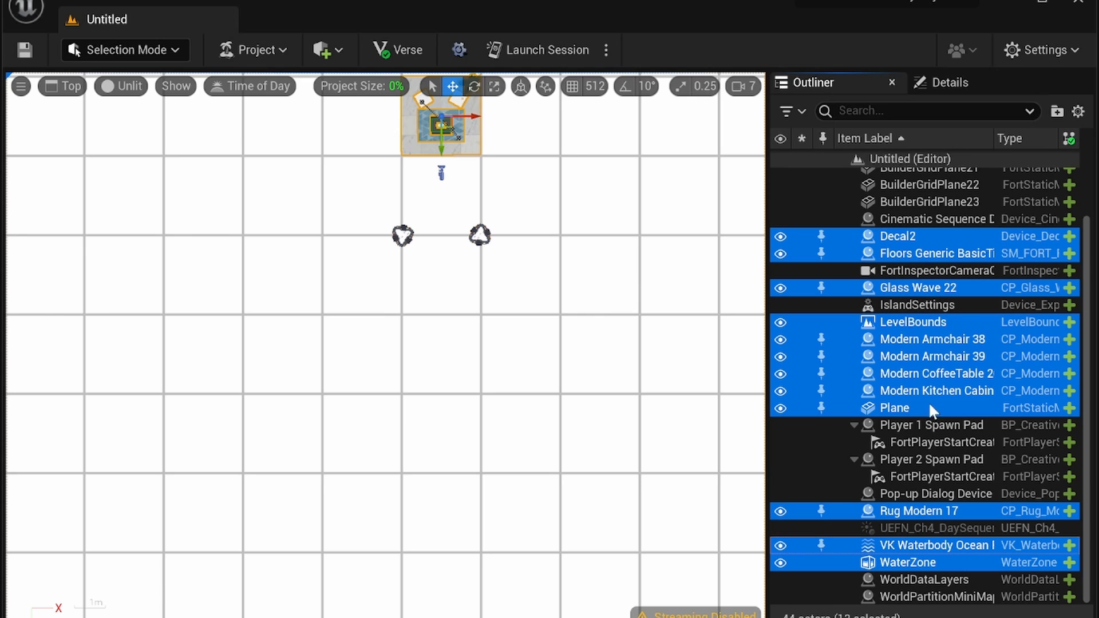
mouse_move(927, 568)
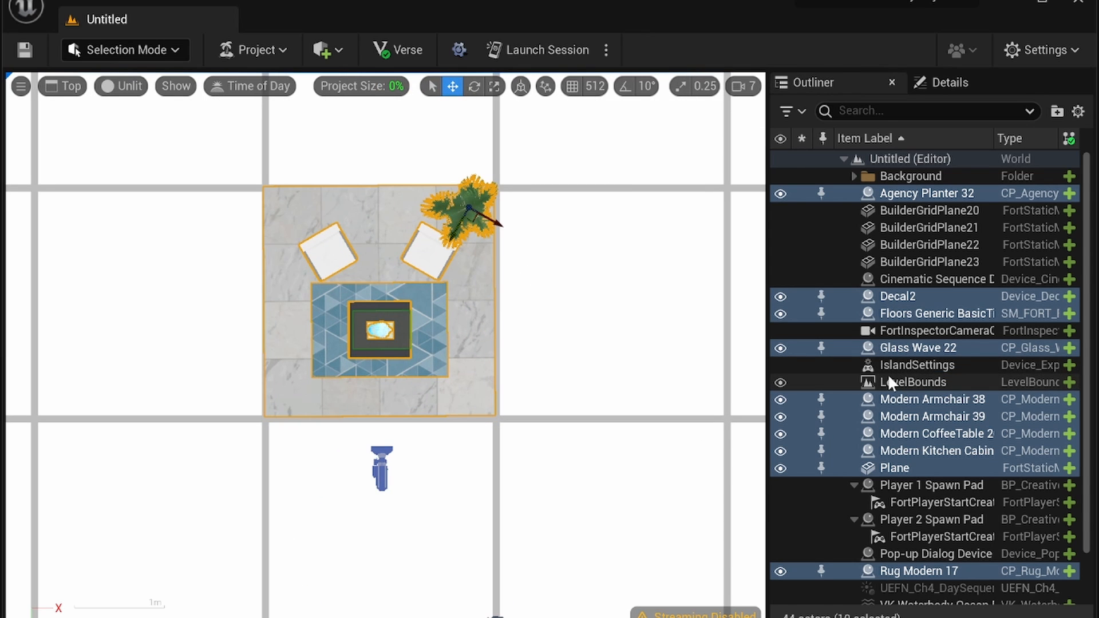
scroll("down", 3)
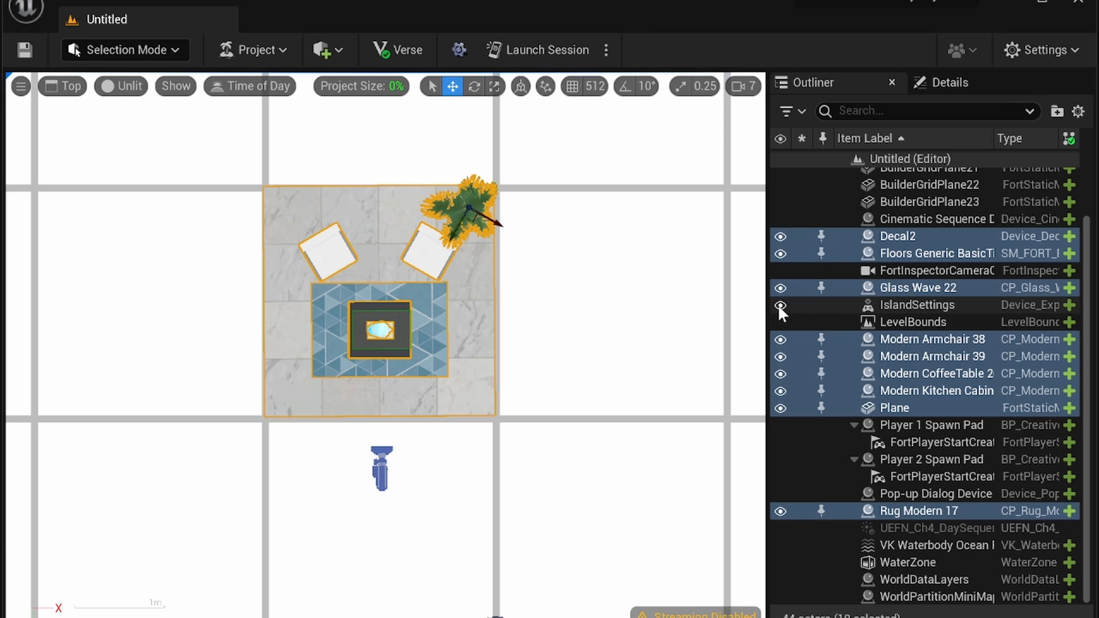
Hide island settings, inspector camera, spawn pad player start and builder grid planes via their eye icons
left_click(780, 304)
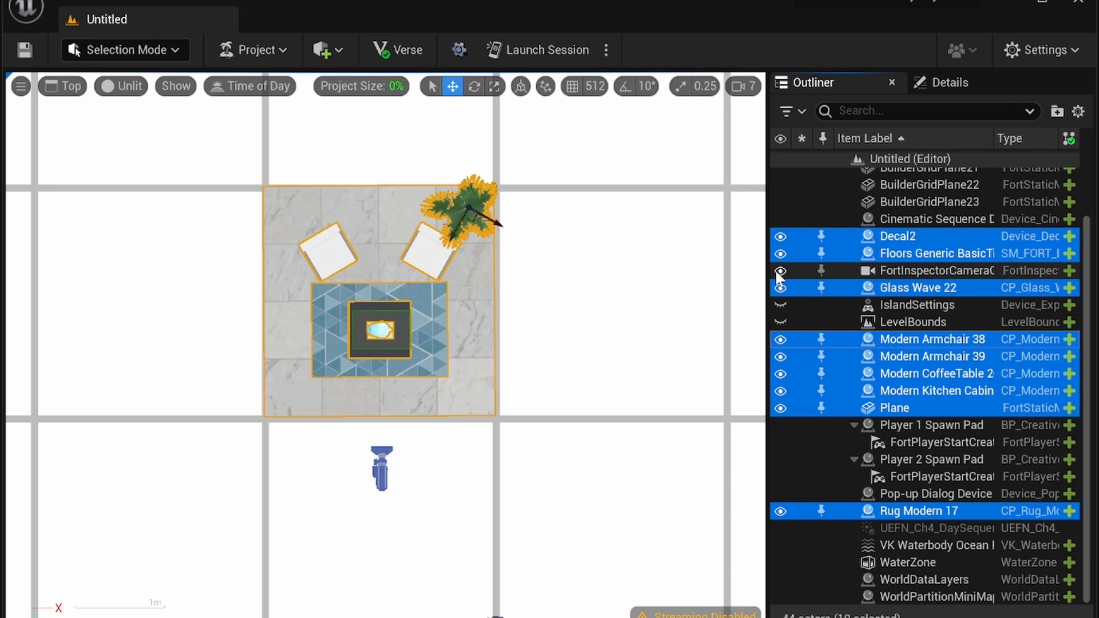
left_click(780, 271)
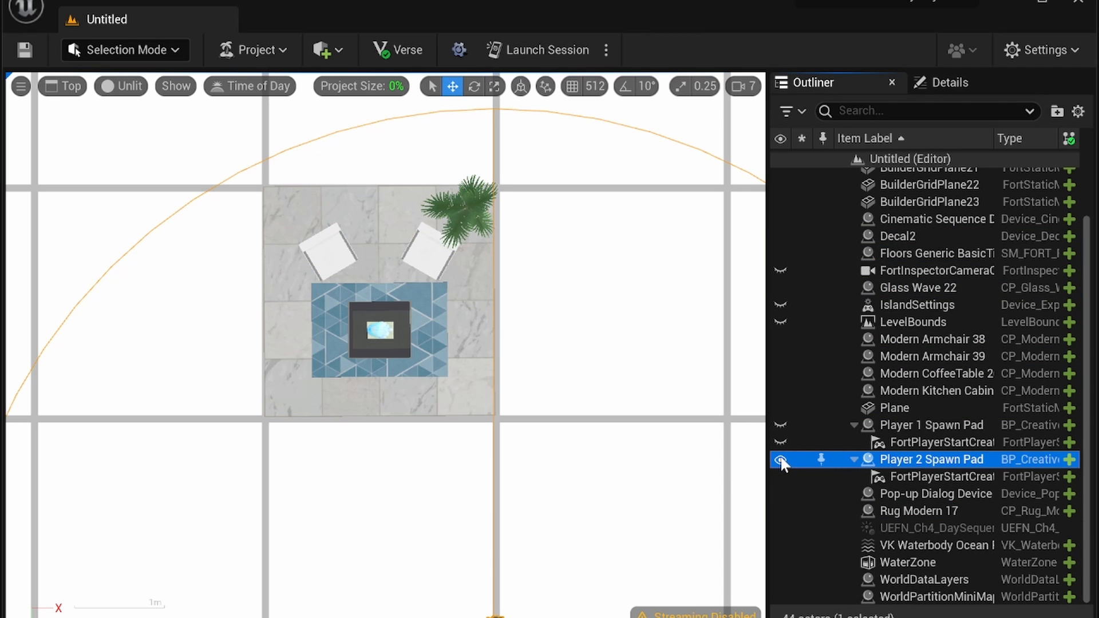
mouse_move(787, 513)
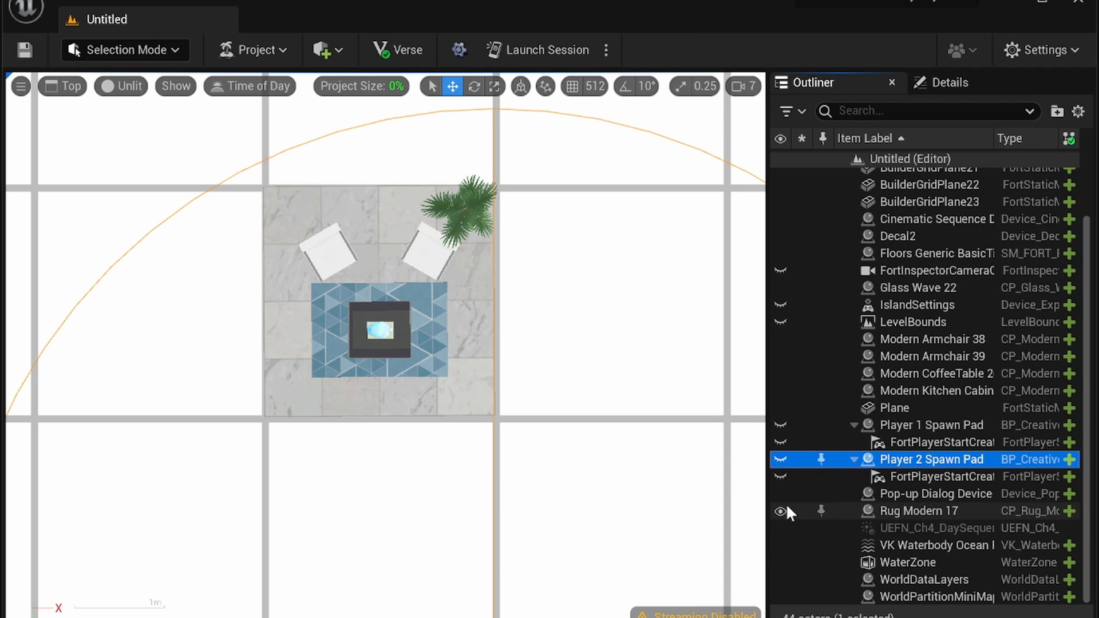
left_click(780, 511)
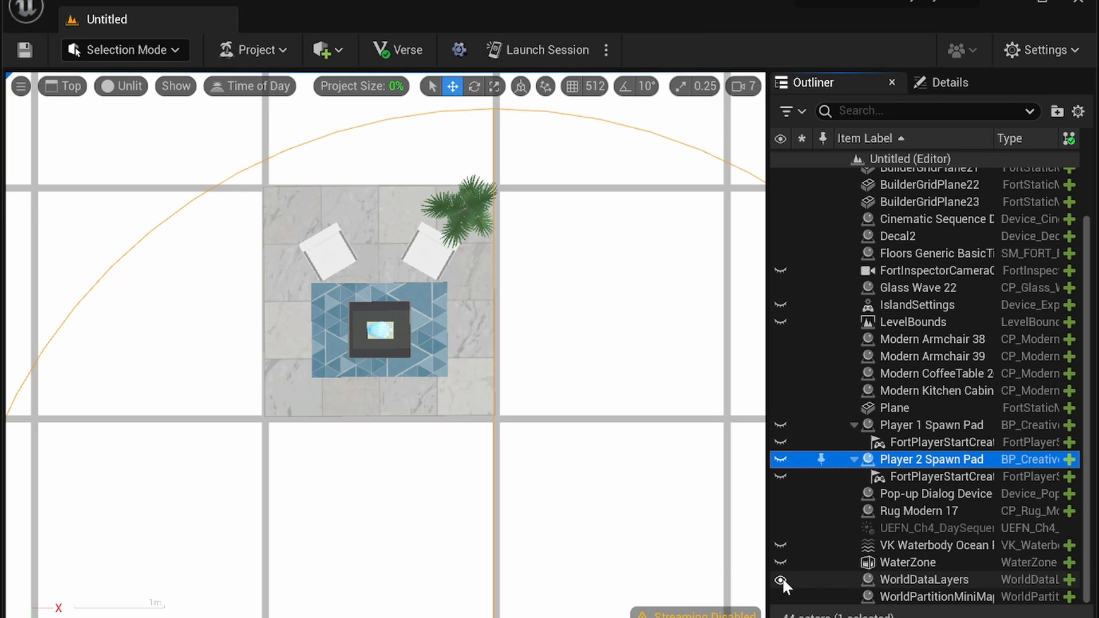
mouse_move(821, 503)
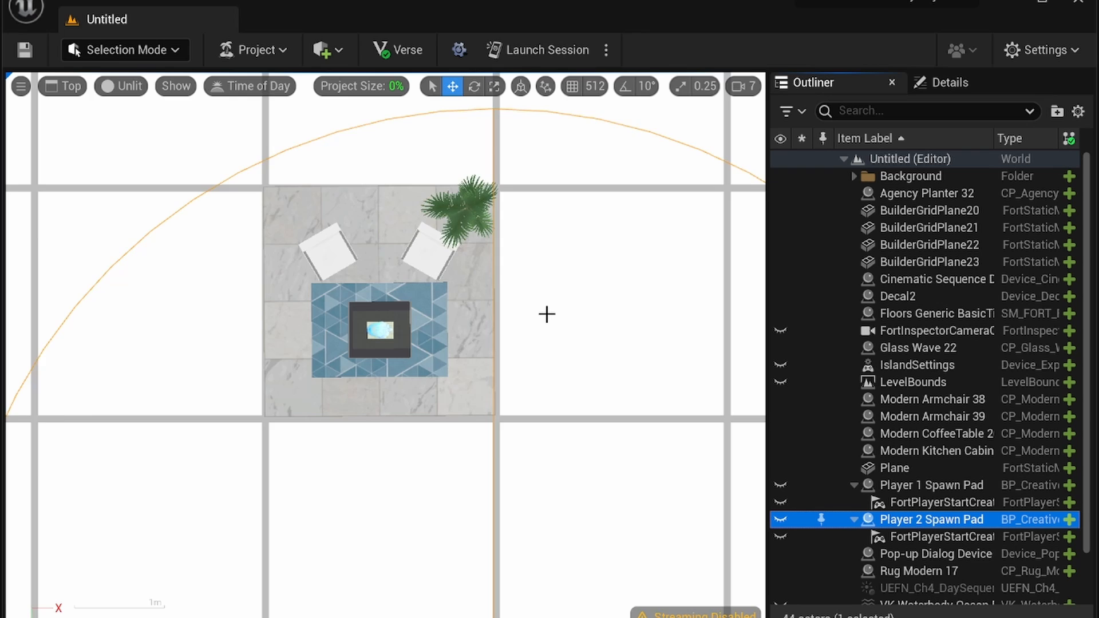
left_click(930, 261)
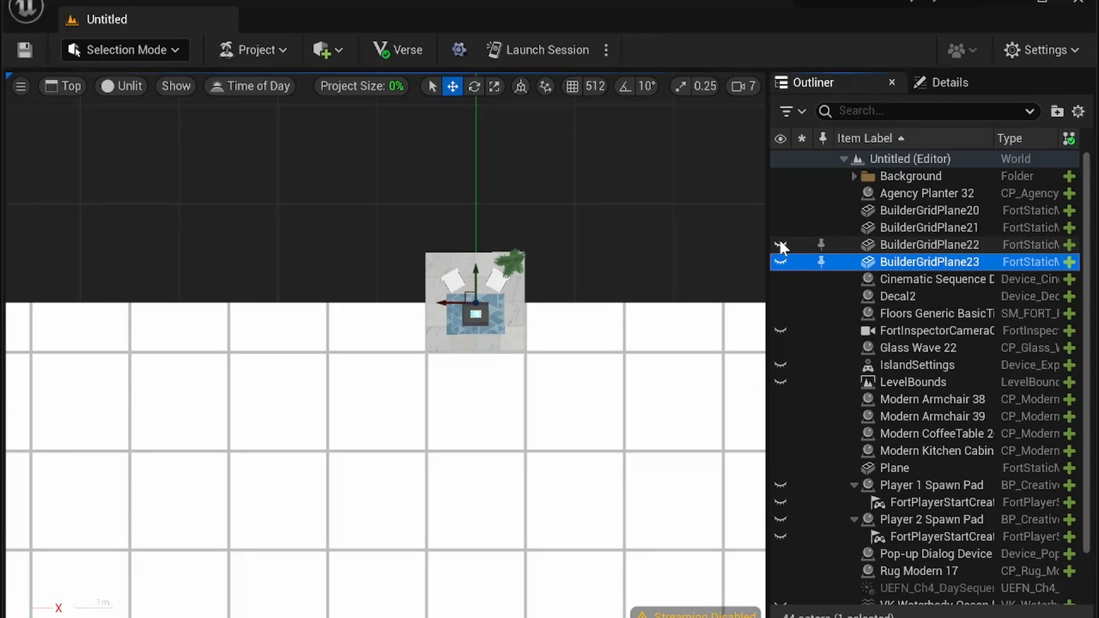
left_click(929, 211)
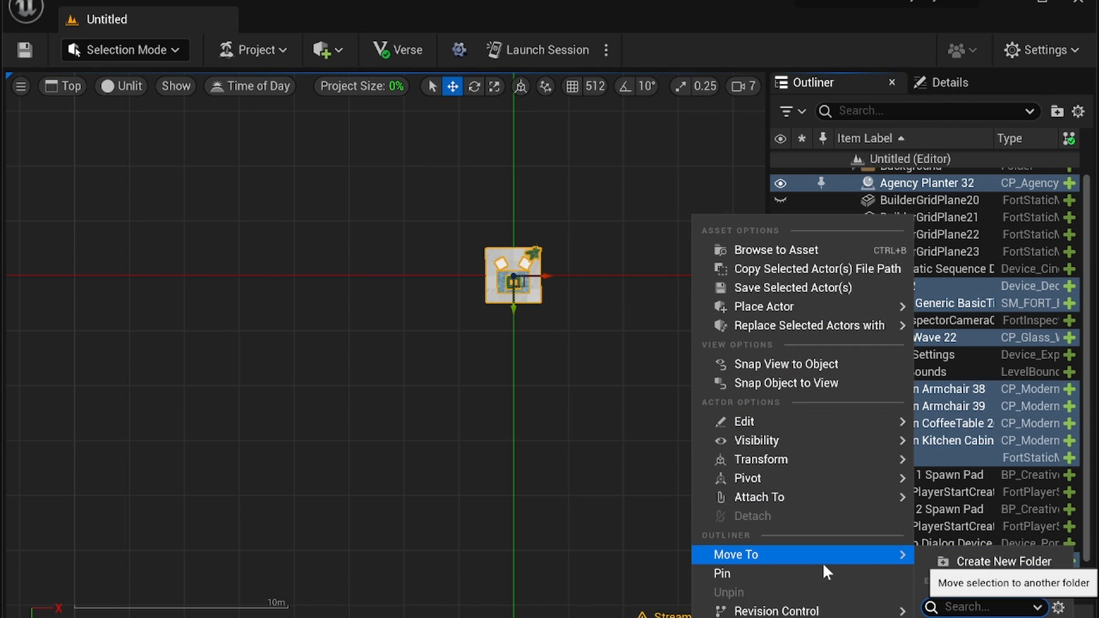
Move the selected props into a new Outliner folder and start renaming it 'na…'
left_click(1003, 561)
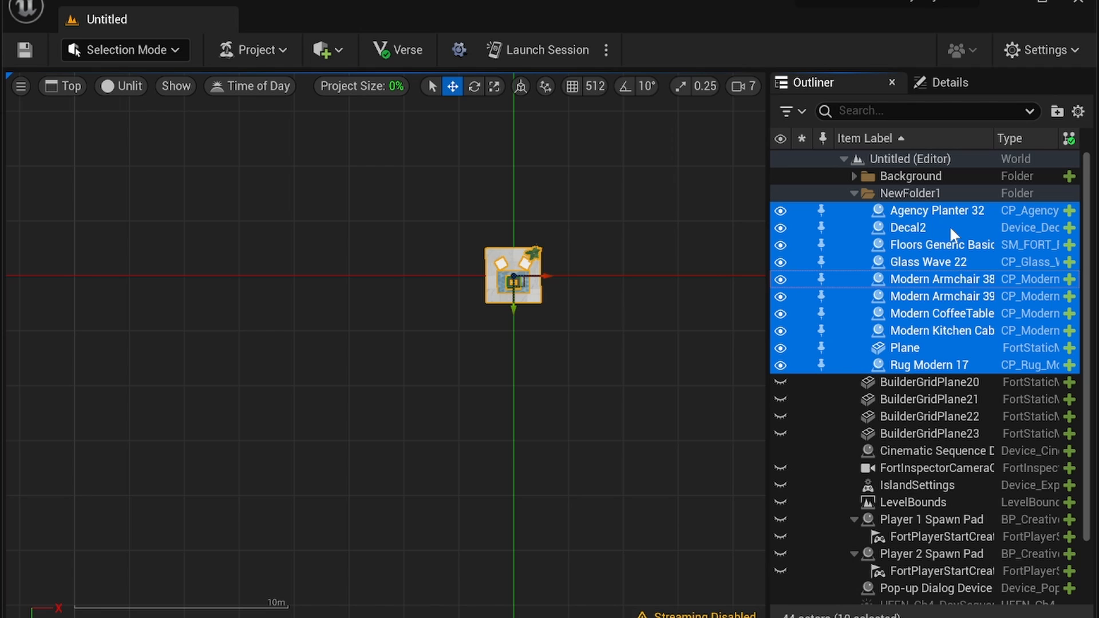
left_click(855, 193)
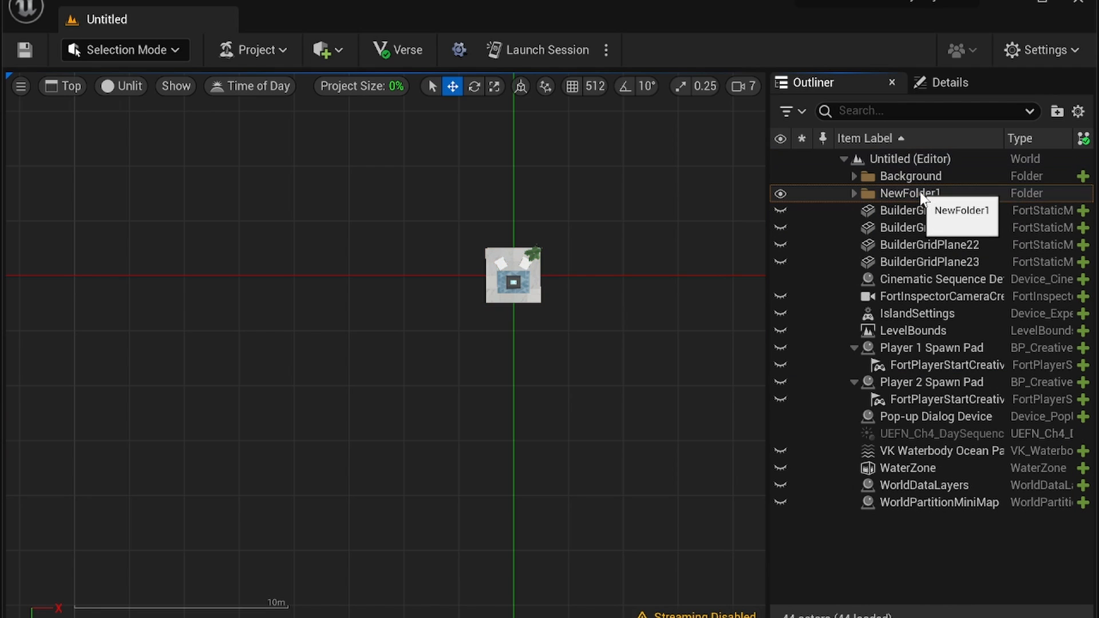
left_click(911, 192)
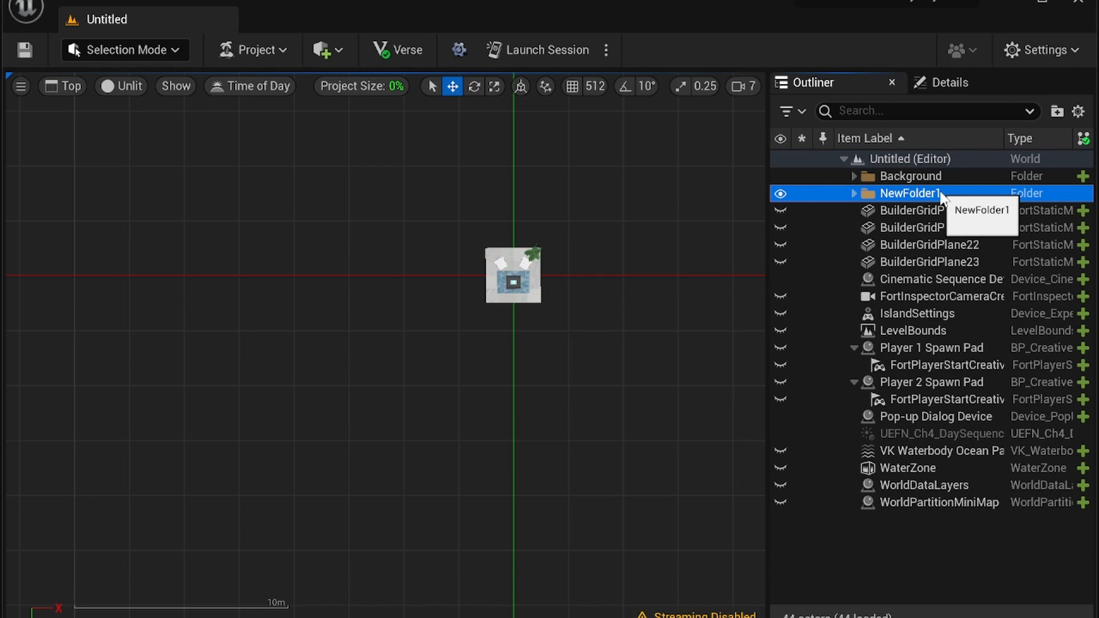
type("name")
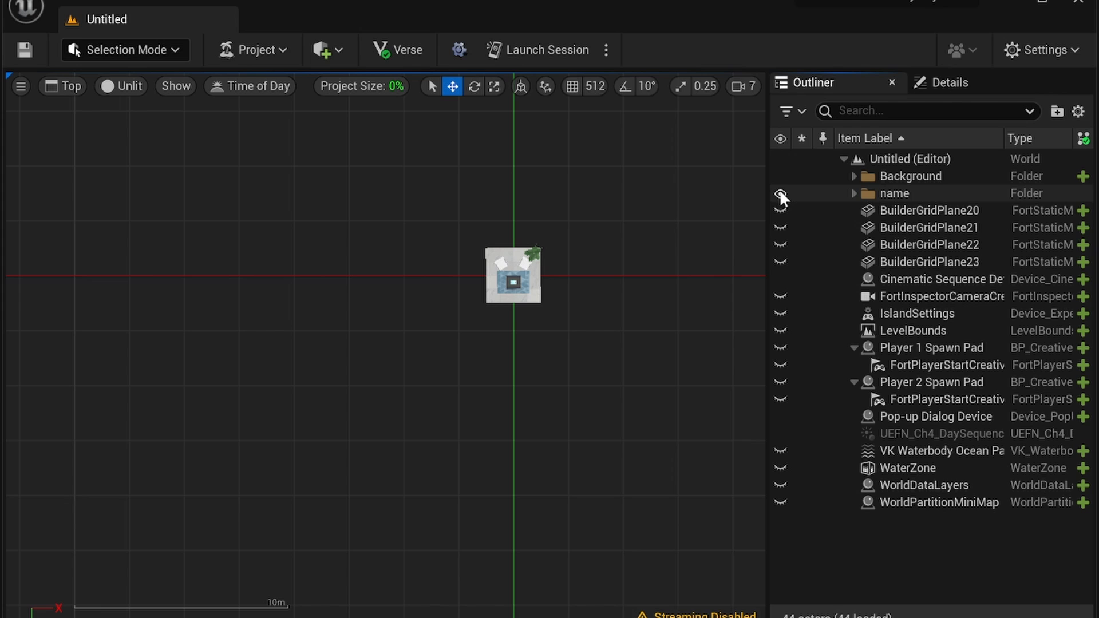
Unhide the builder grid planes, island settings and player spawn pads around the room
scroll("up", 3)
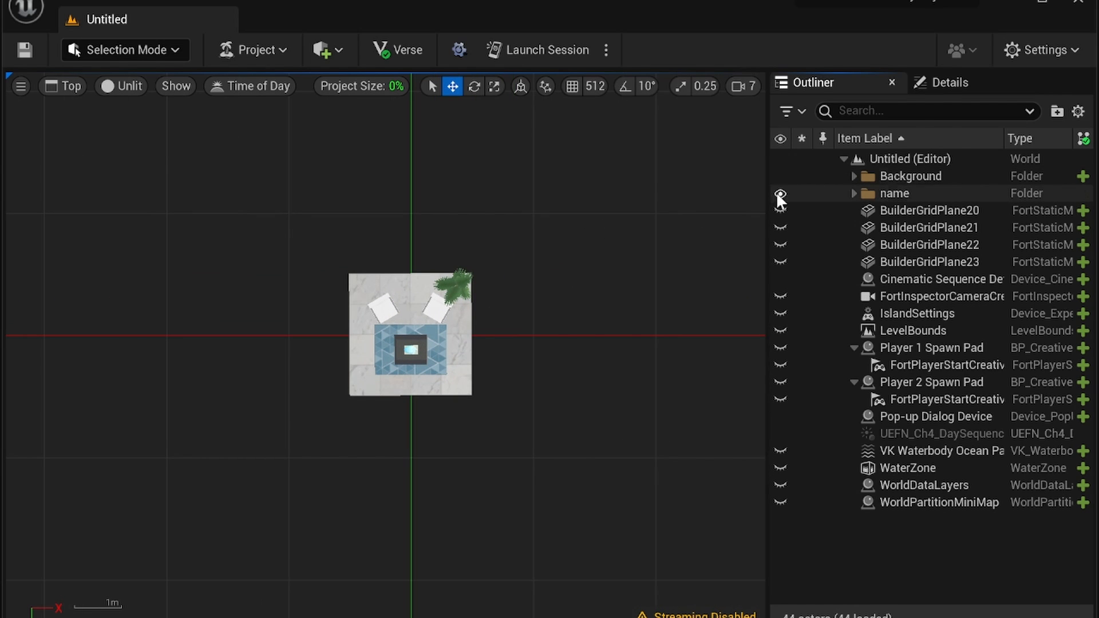
mouse_move(779, 197)
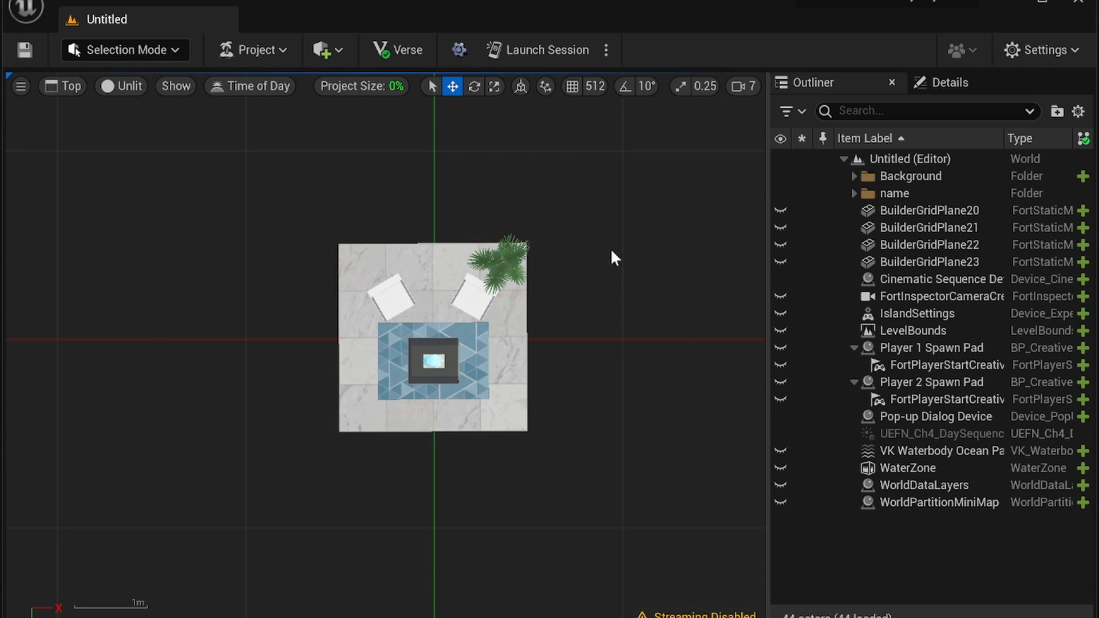
mouse_move(781, 196)
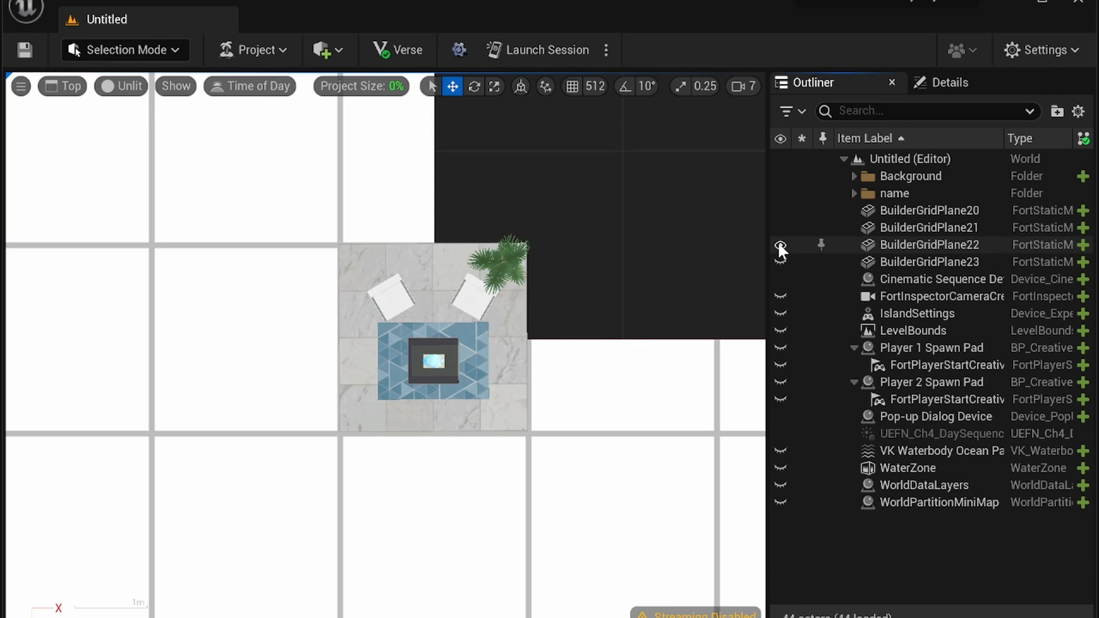
left_click(916, 314)
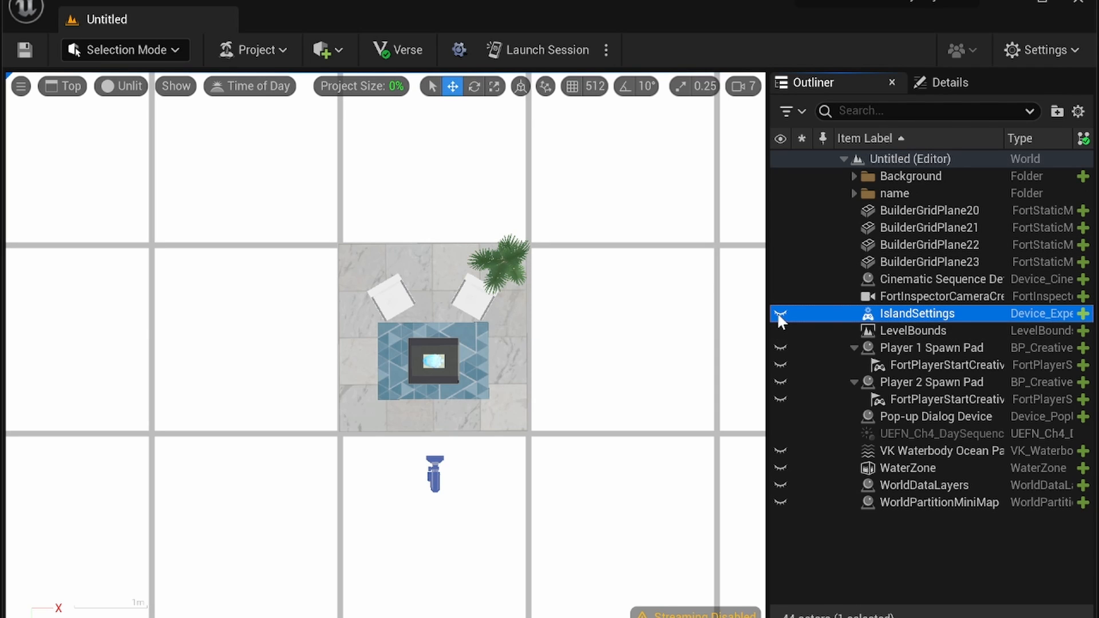
left_click(932, 382)
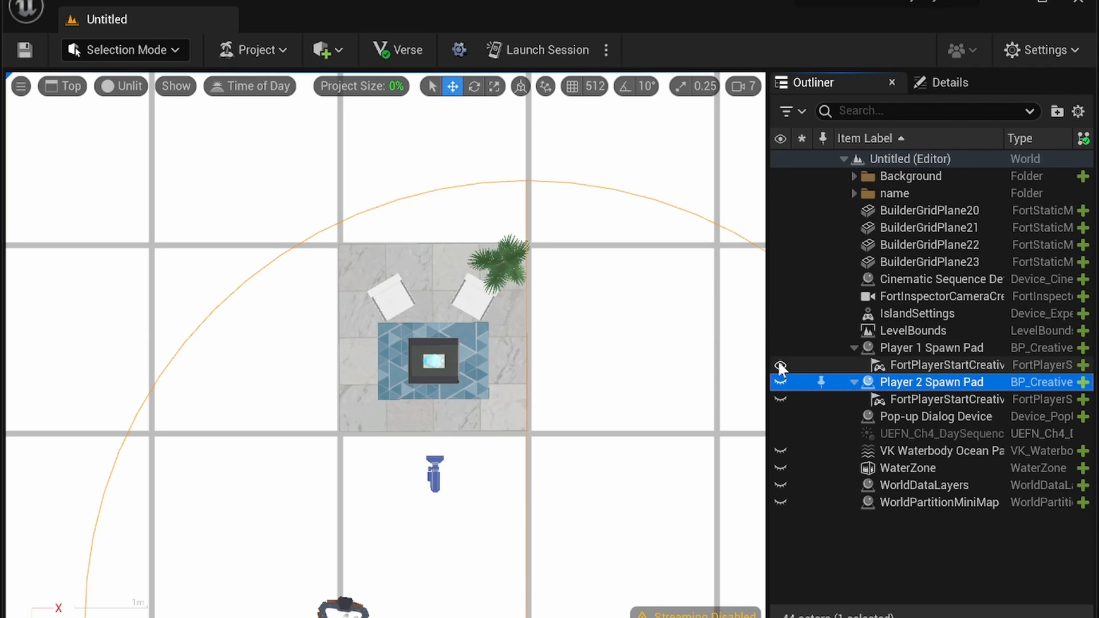
left_click(780, 383)
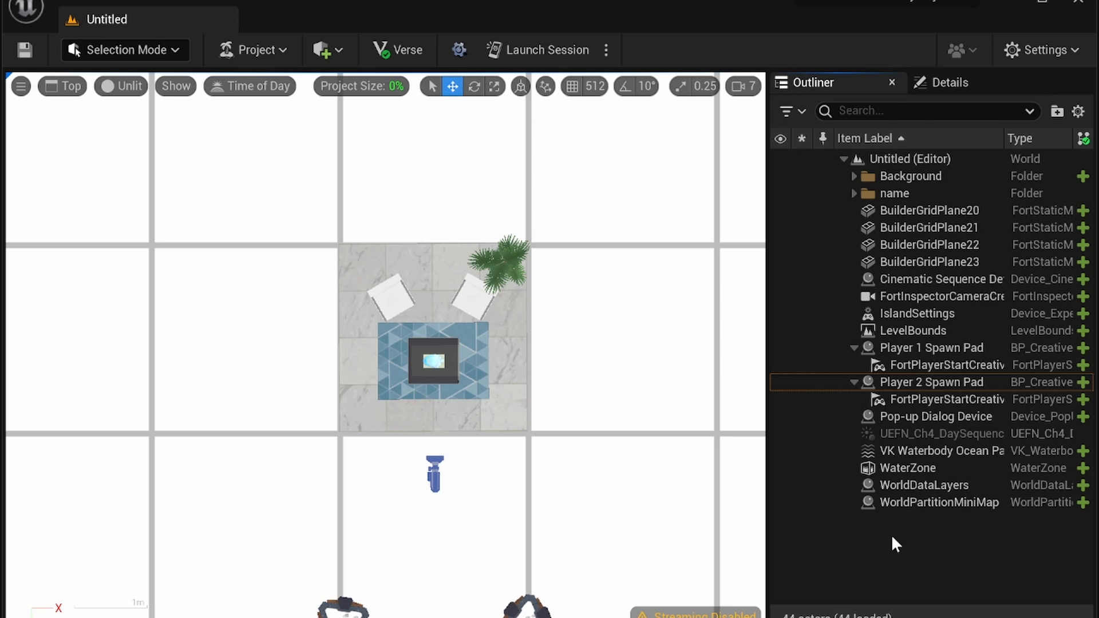
mouse_move(527, 173)
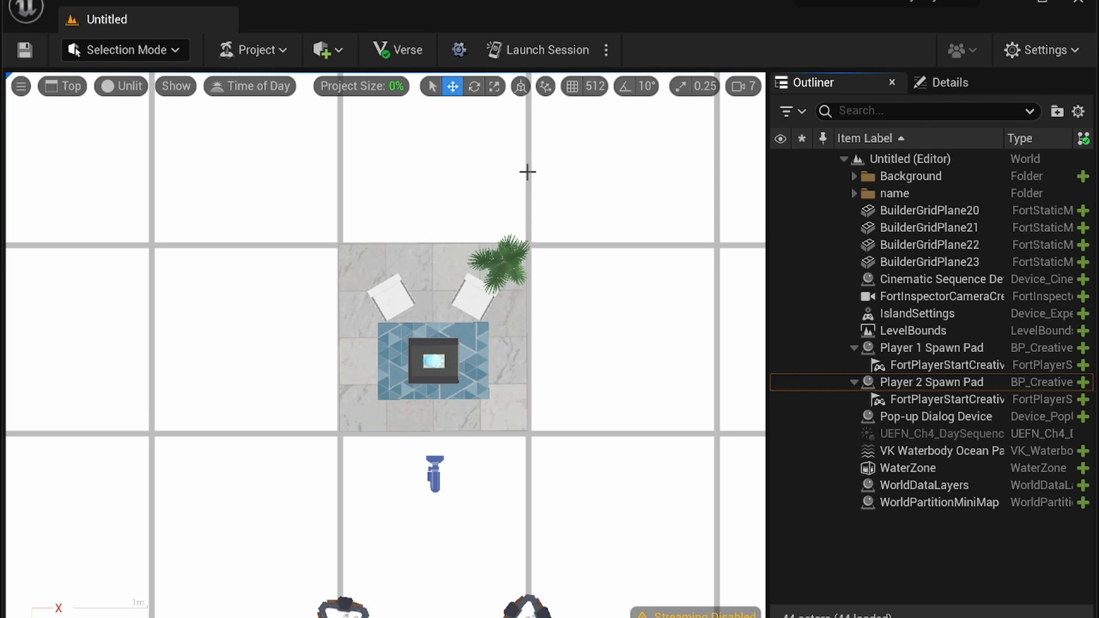
Expand the name folder and Shift-select all ten props from Agency Planter 32 to Rug Modern 17
scroll("down", 3)
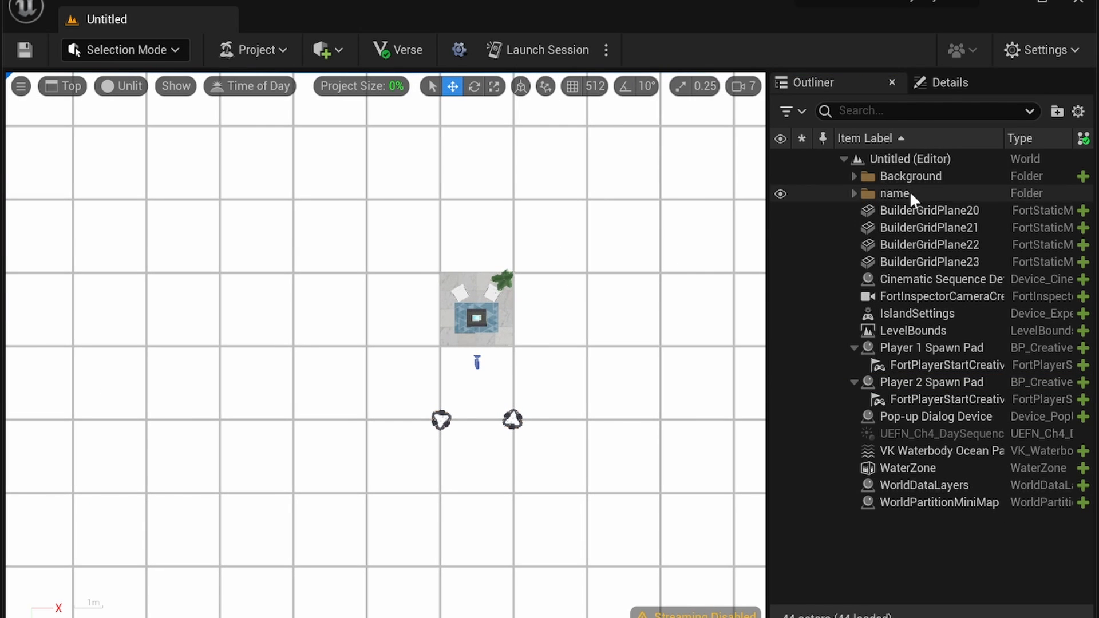
left_click(854, 192)
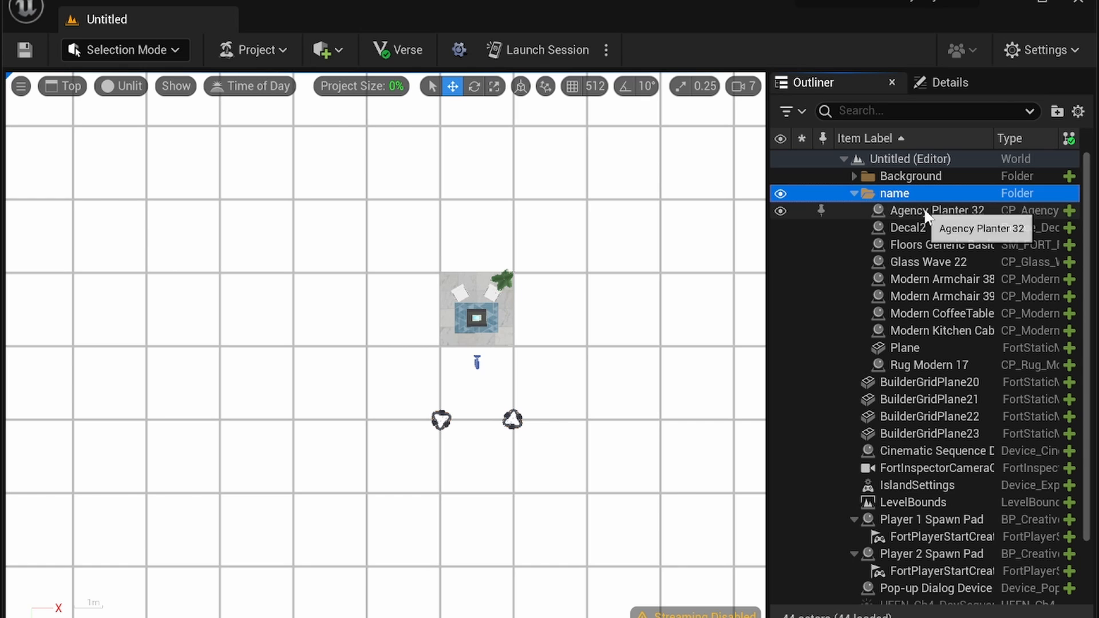
left_click(936, 211)
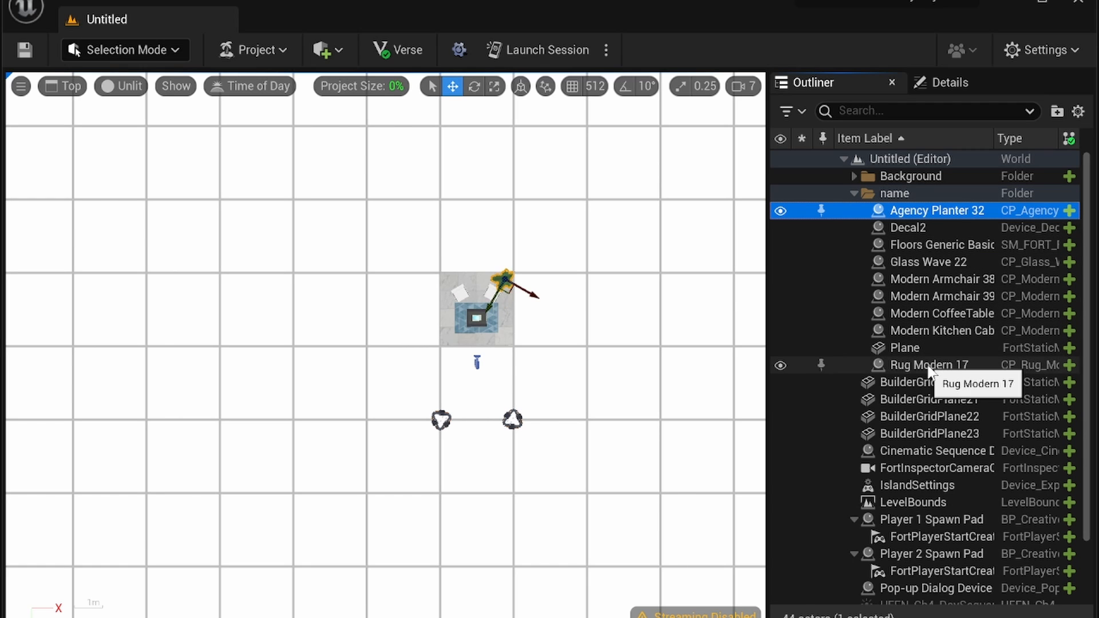
left_click(929, 364)
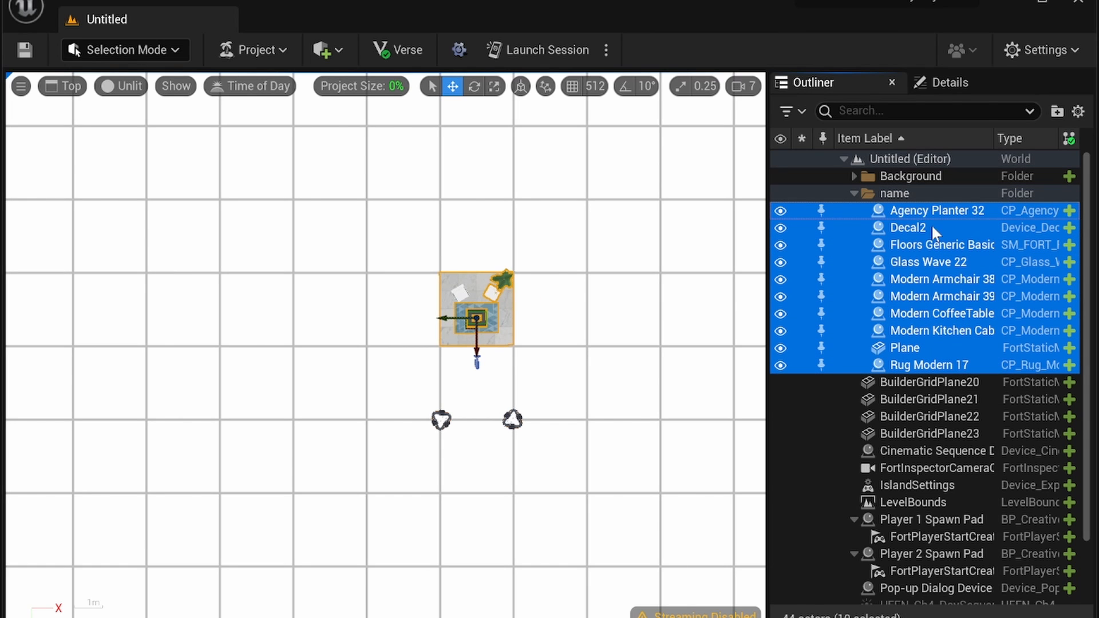
mouse_move(936, 211)
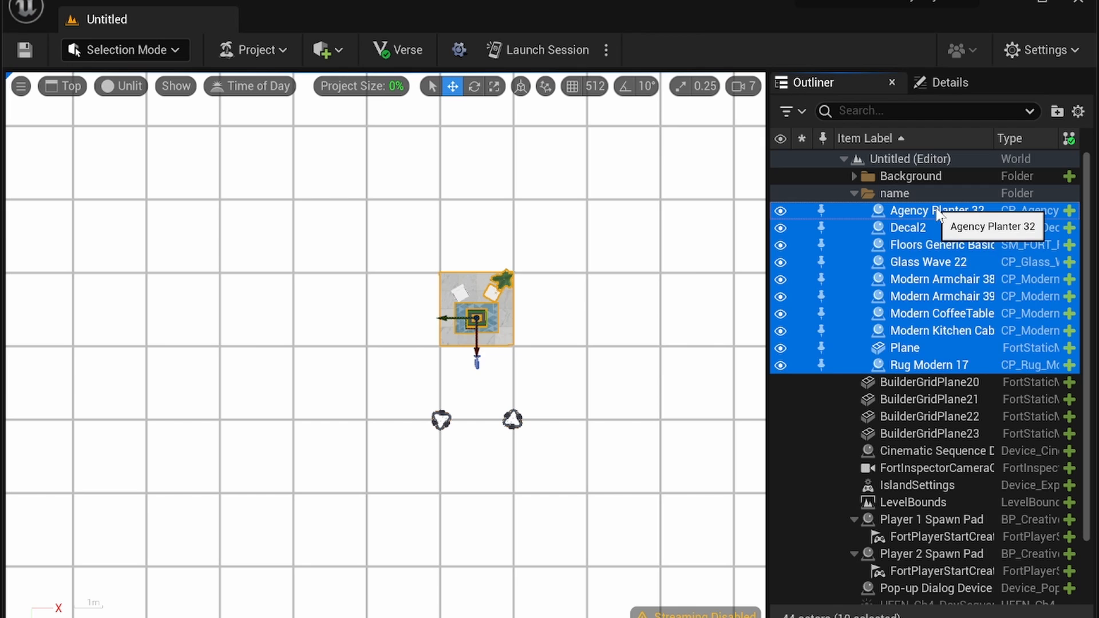
left_click(936, 211)
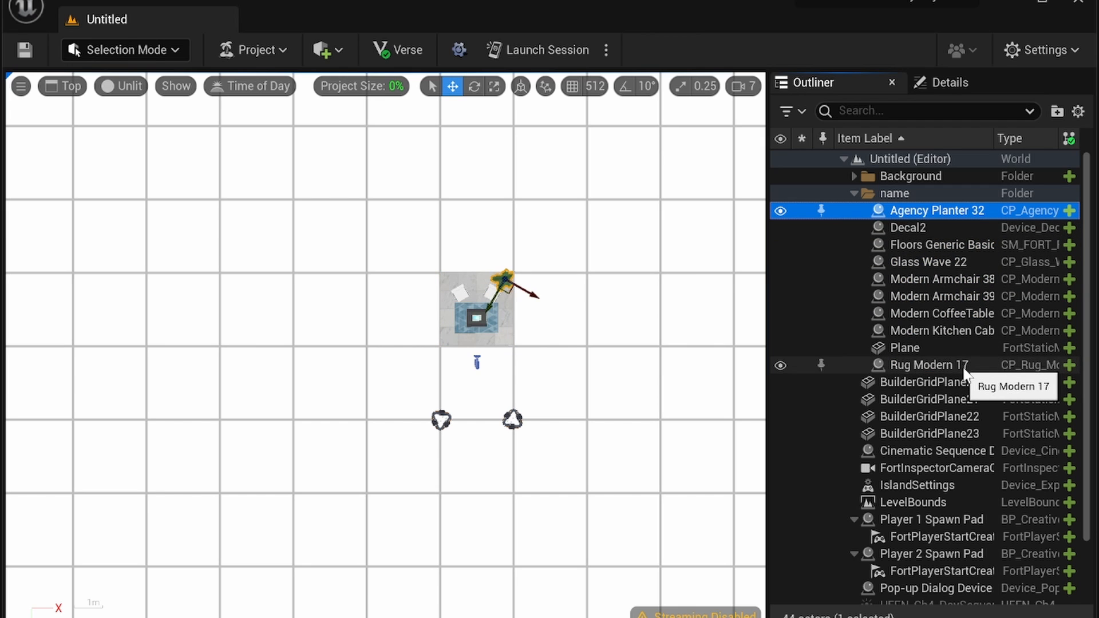
left_click(928, 365)
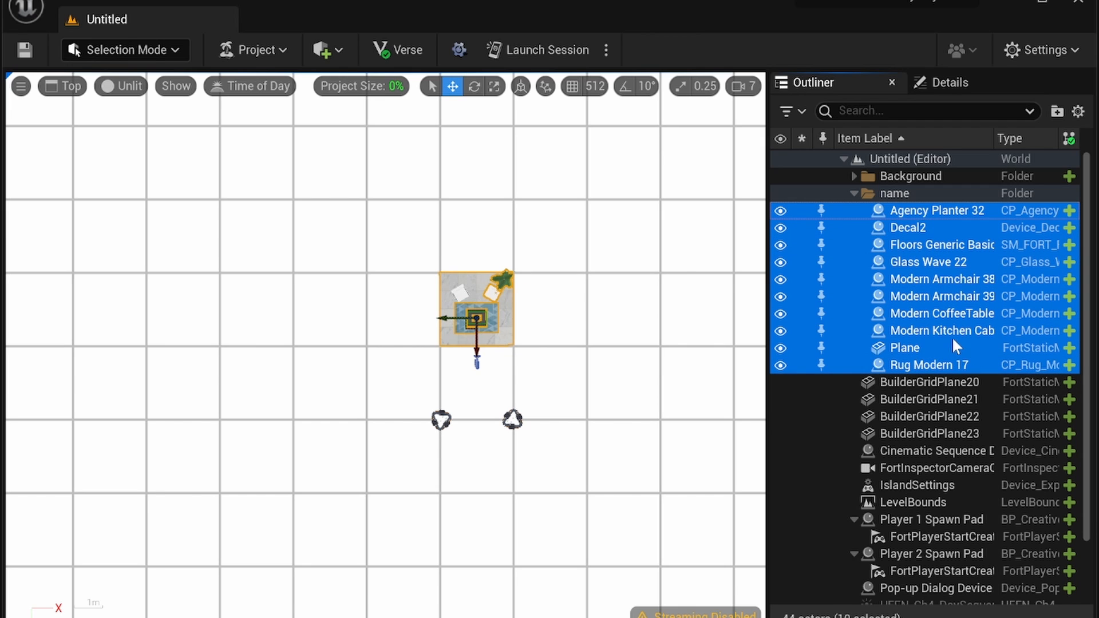
mouse_move(949, 274)
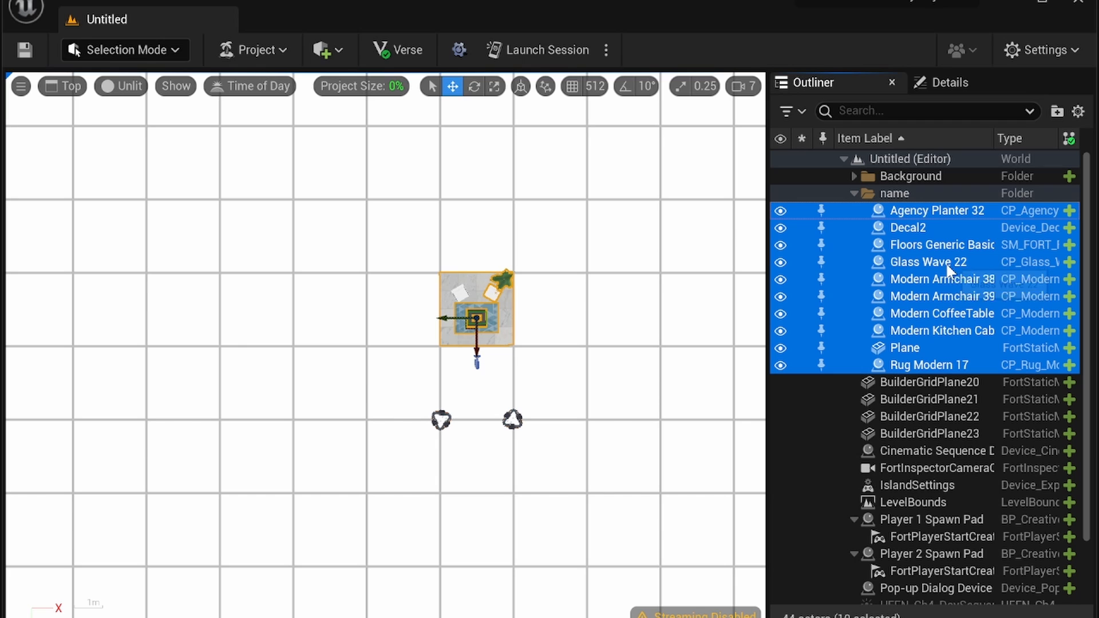
mouse_move(928, 262)
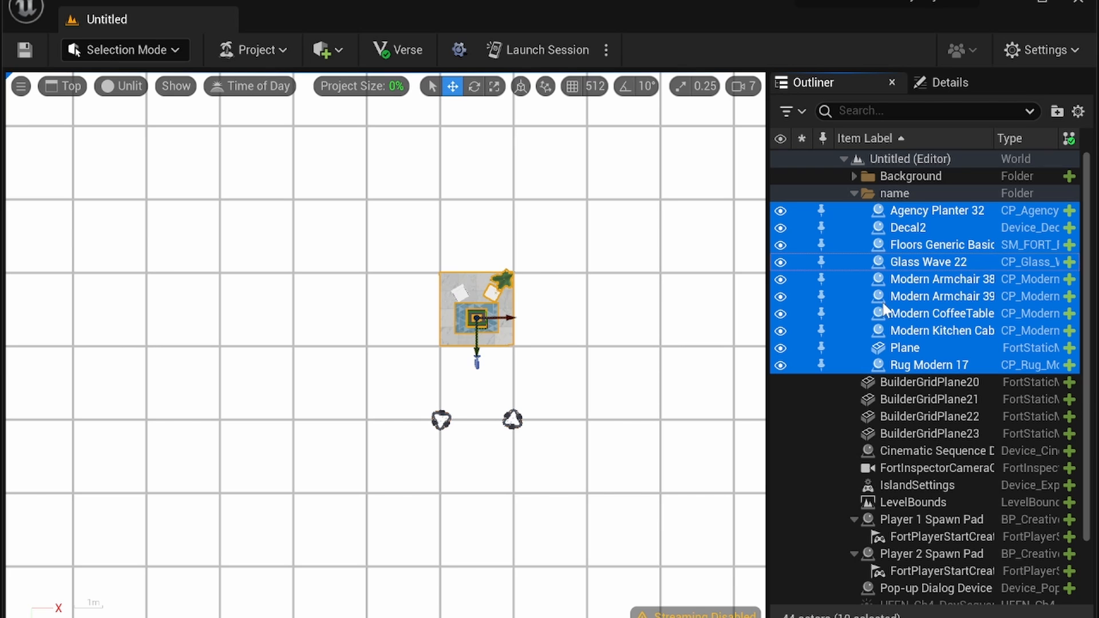
mouse_move(831, 224)
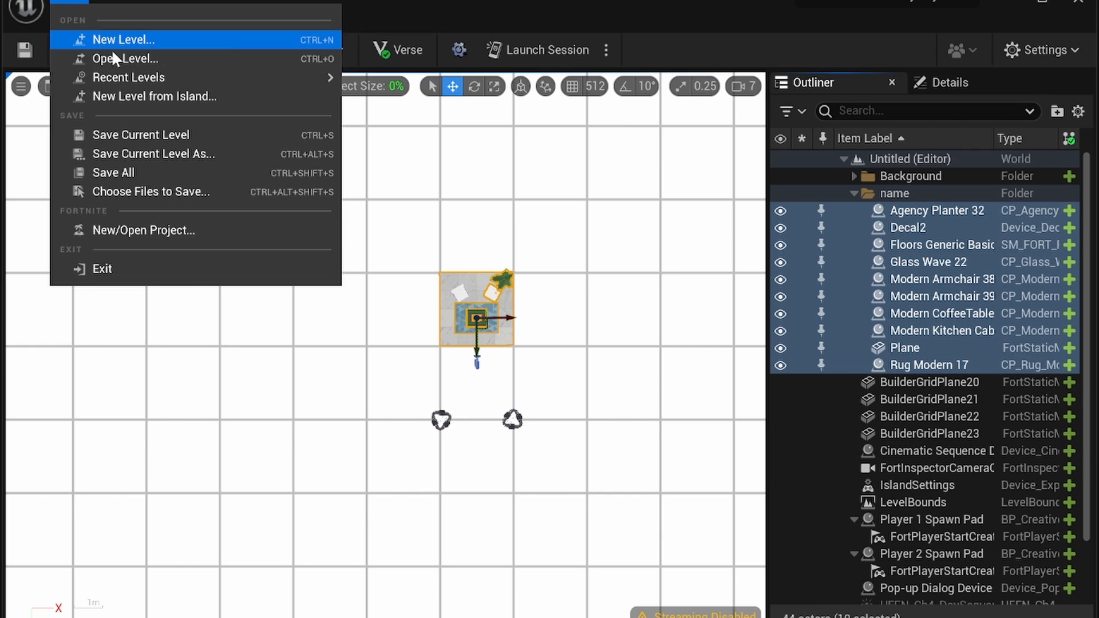
Open the MyProject level from the level browser in place of the Untitled level
left_click(126, 59)
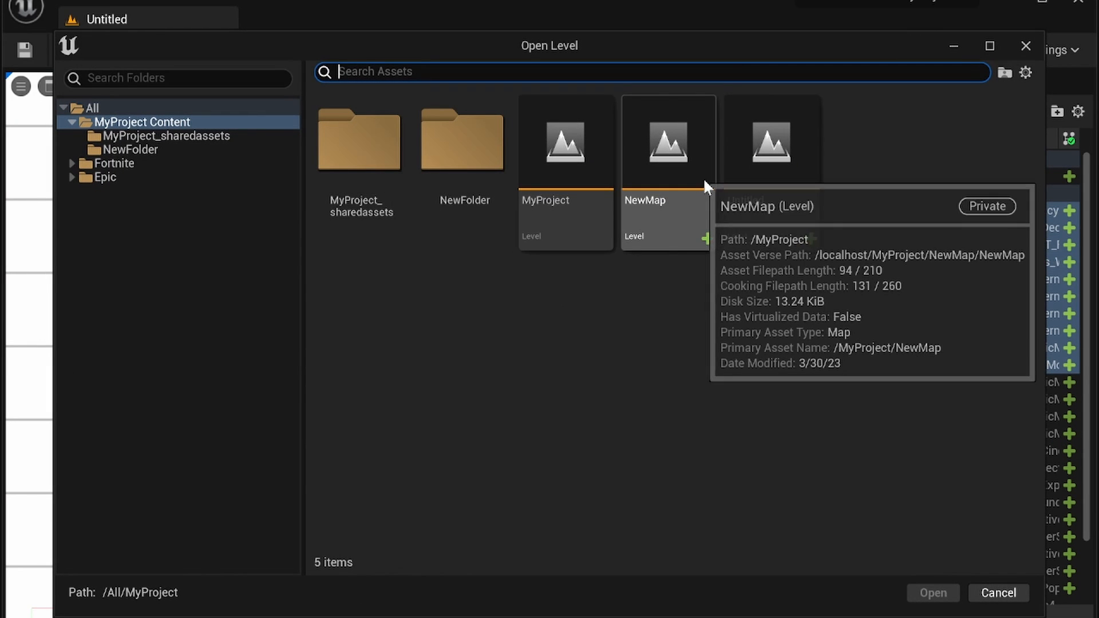
left_click(565, 173)
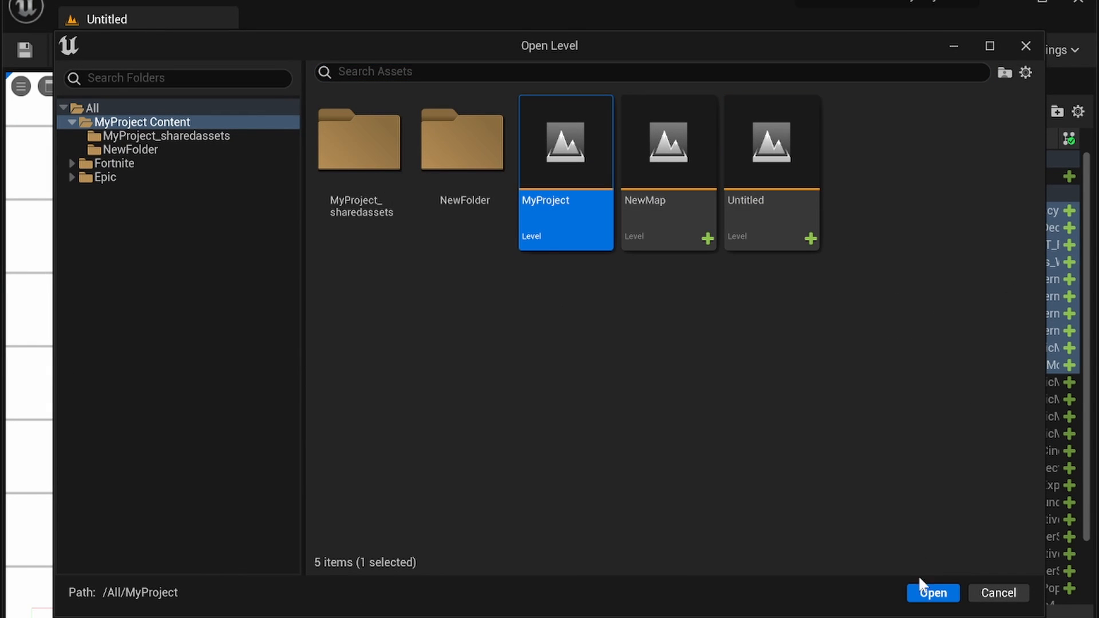
left_click(934, 593)
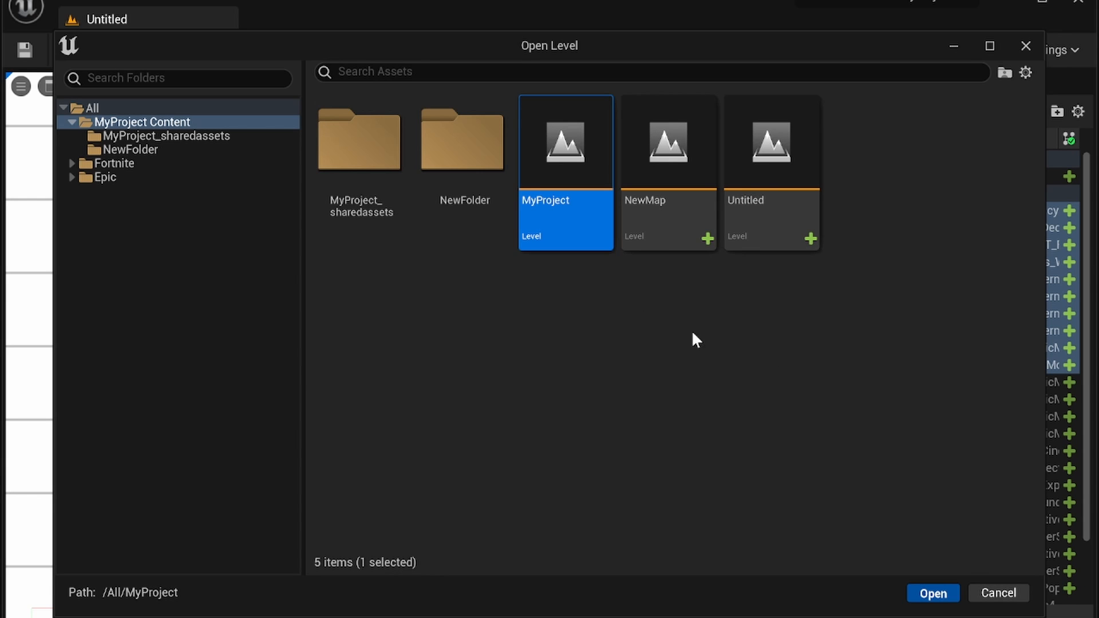
left_click(932, 593)
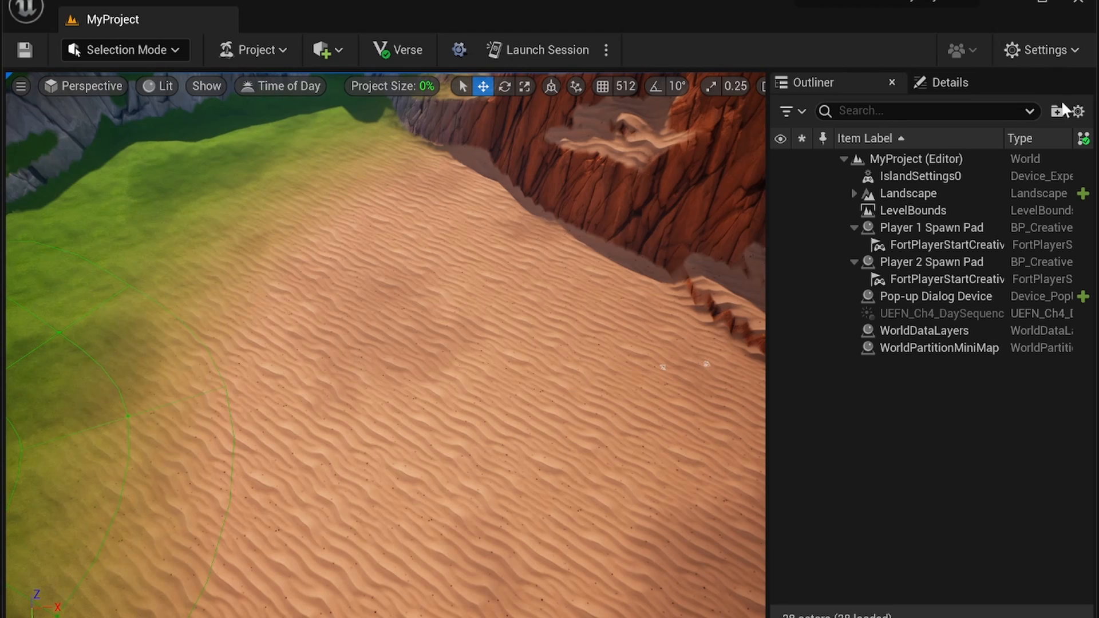
Create a new empty folder, NewFolder1, in the MyProject Outliner
left_click(1055, 111)
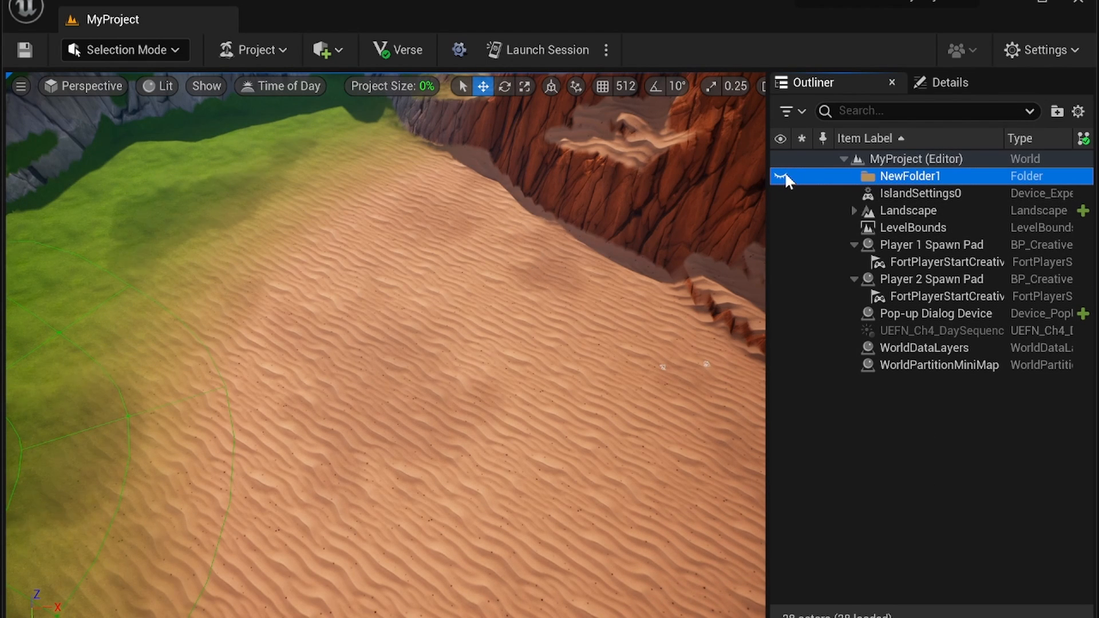
mouse_move(974, 187)
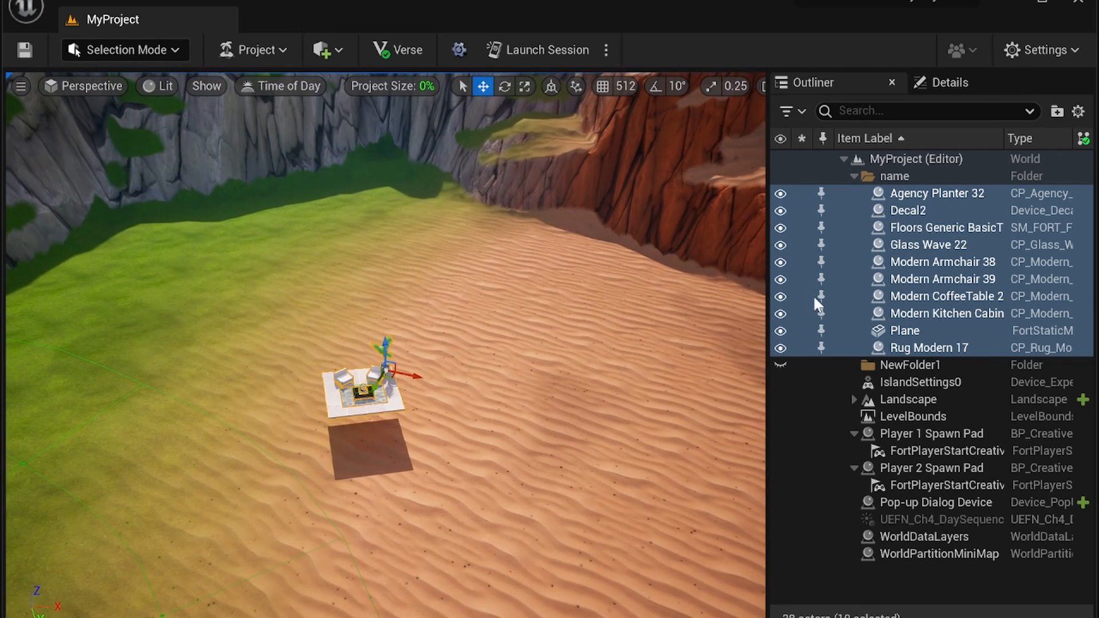
mouse_move(866, 316)
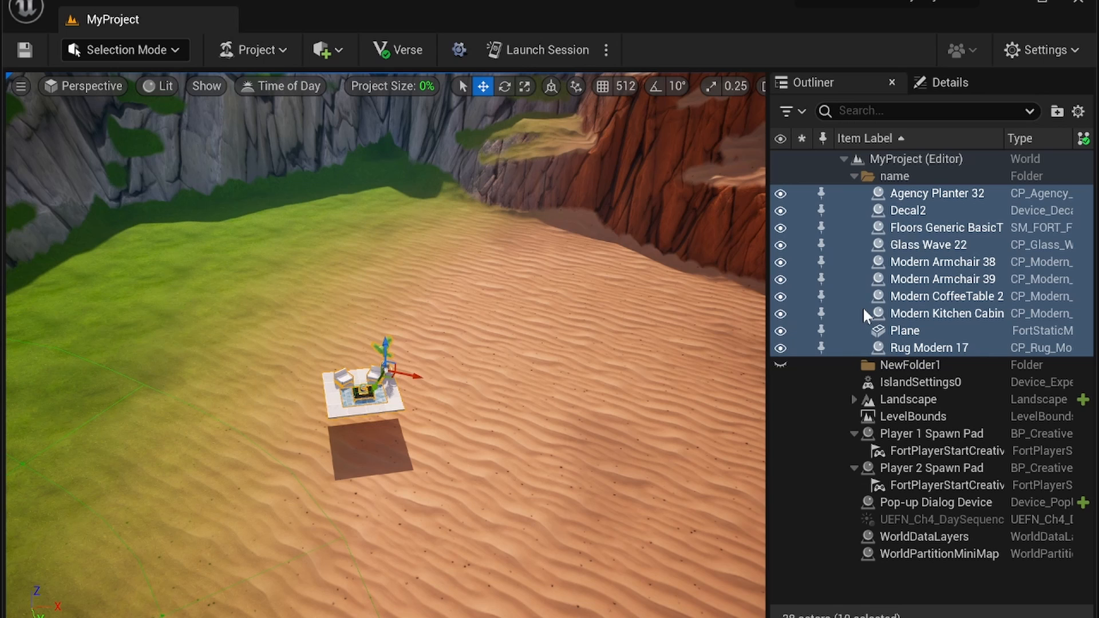